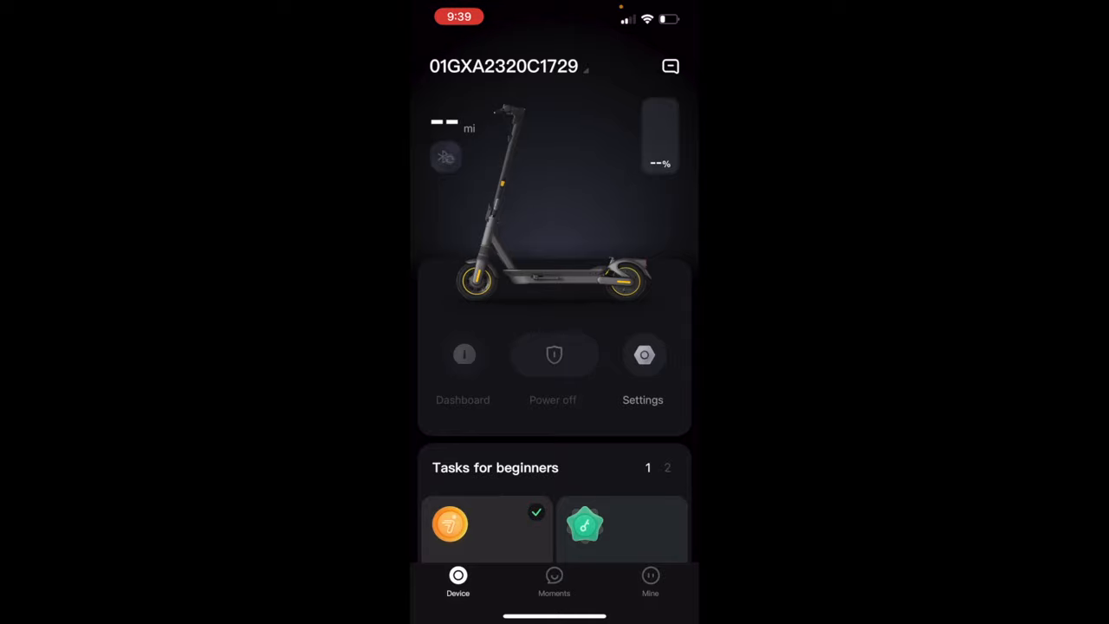
- Connect the app to the Max G2 scooter over Bluetooth, showing 100% battery and 25 mi range
click(553, 355)
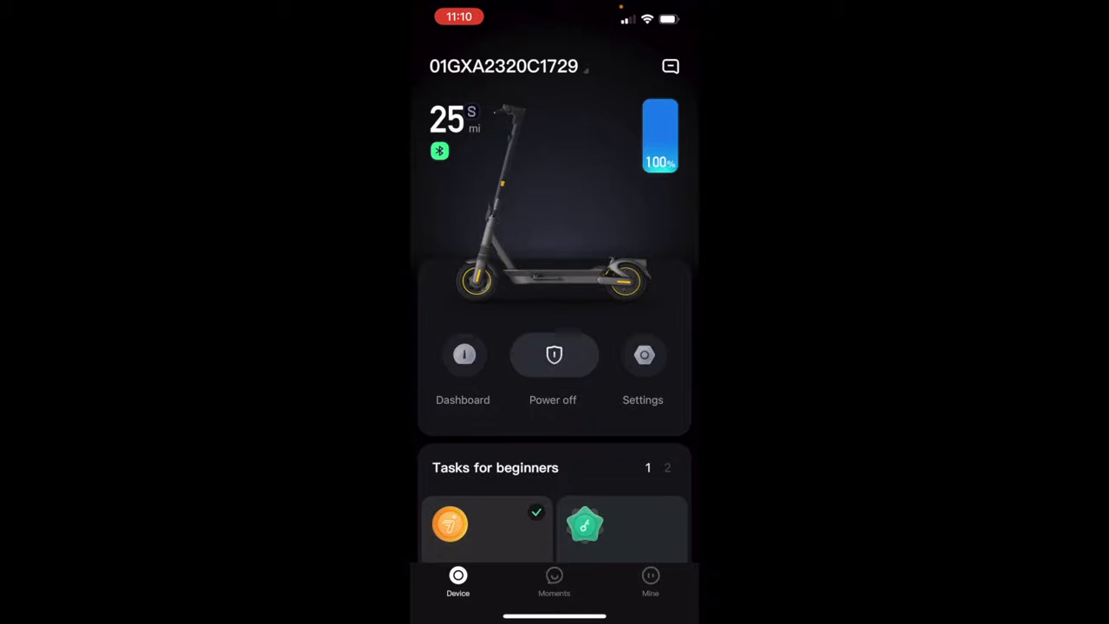
click(659, 136)
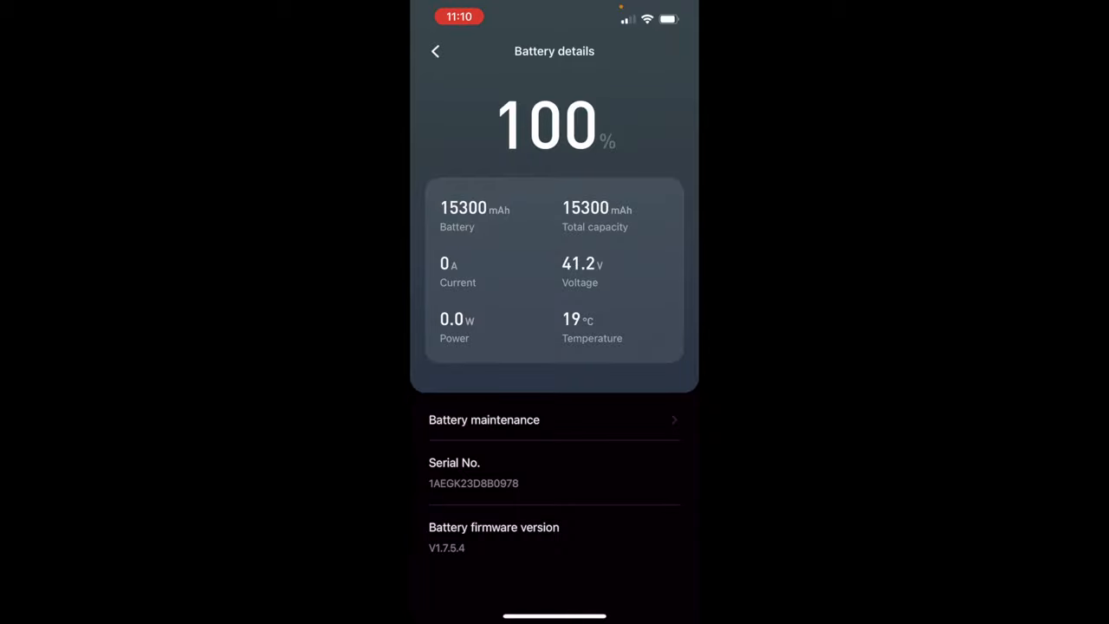
click(435, 51)
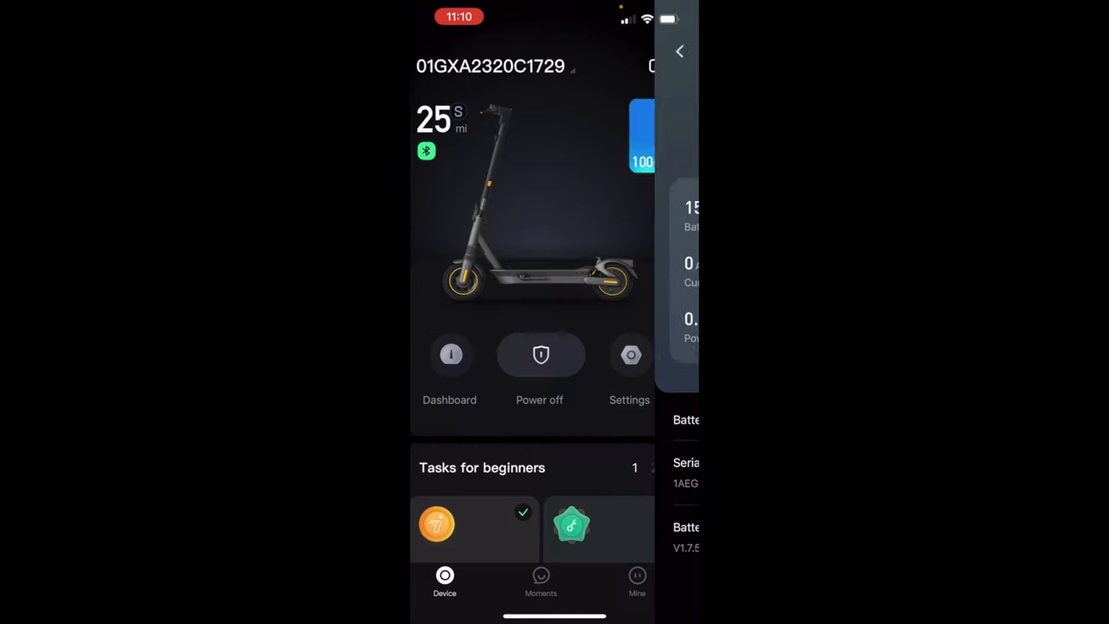
click(679, 51)
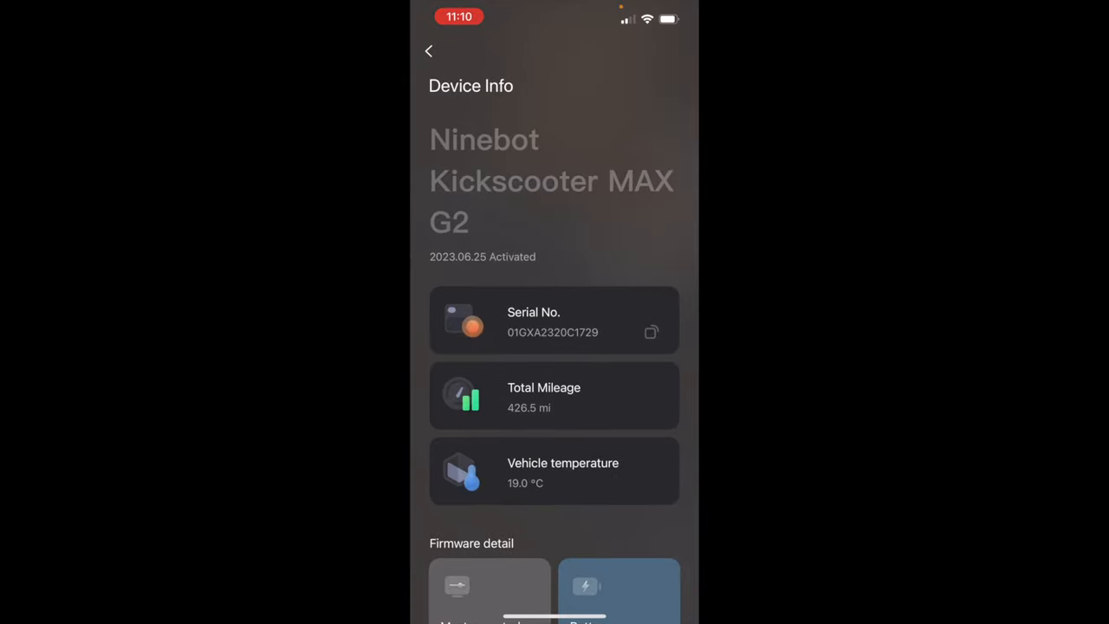
scroll(down, 3)
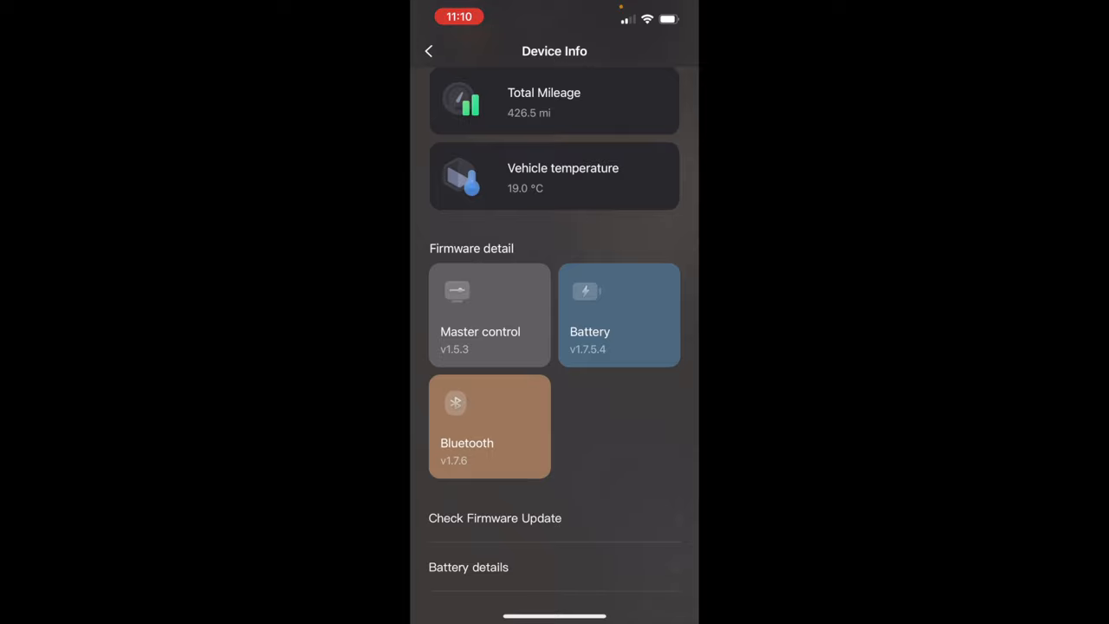
click(494, 518)
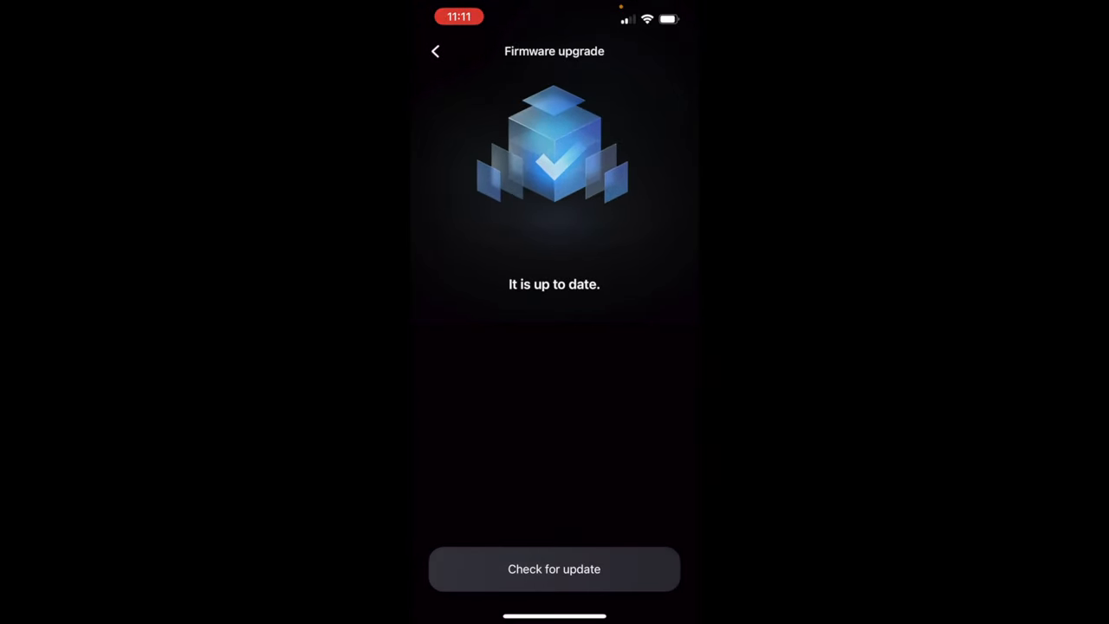
click(435, 51)
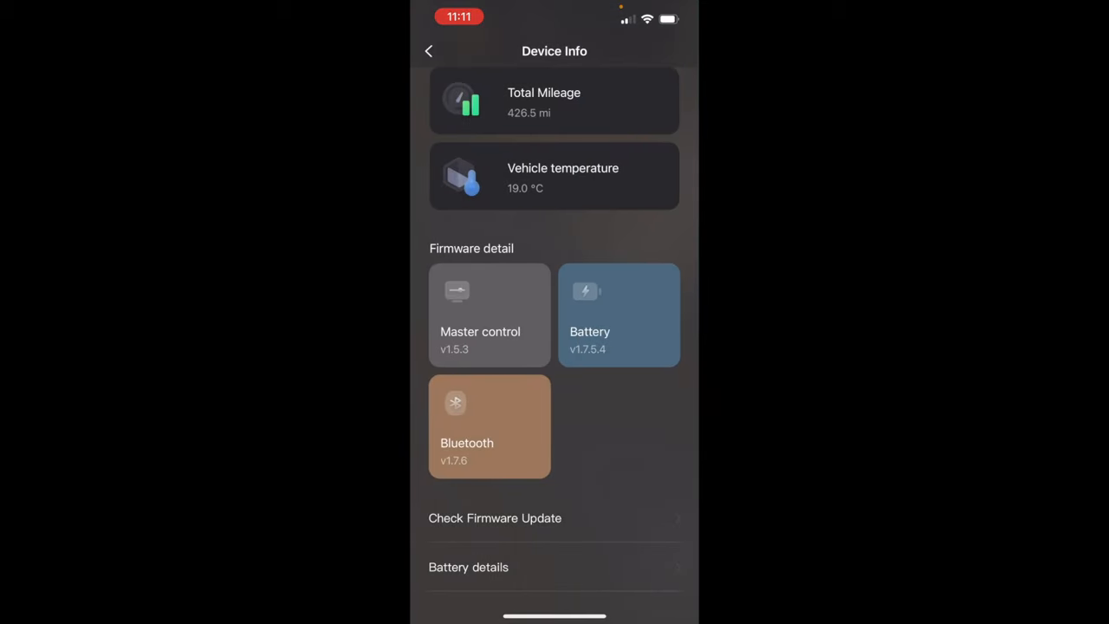
click(428, 50)
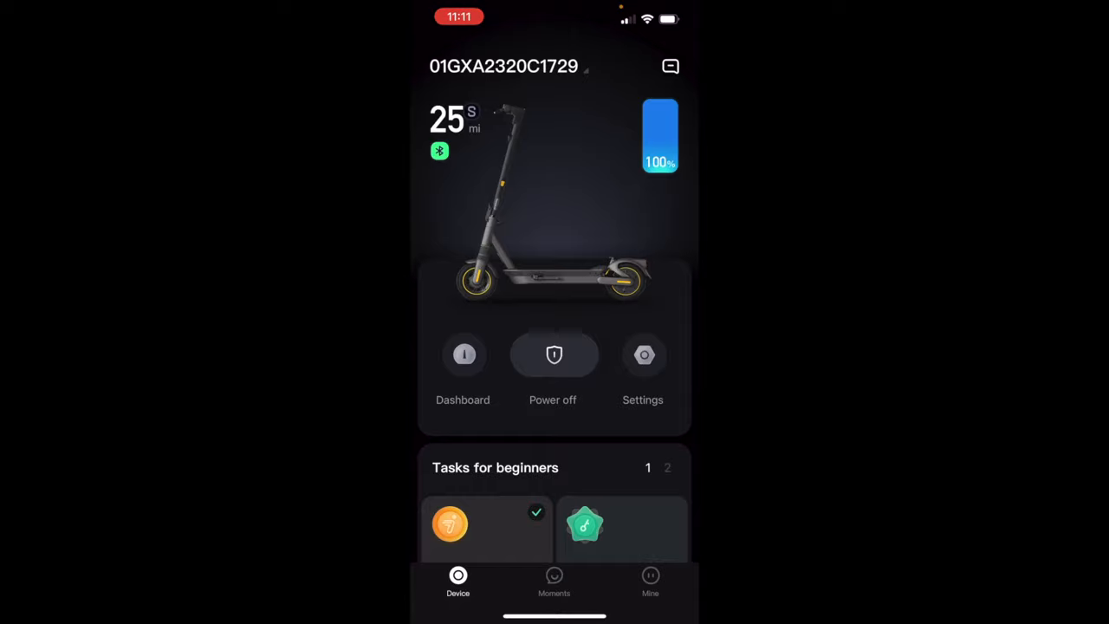
click(463, 355)
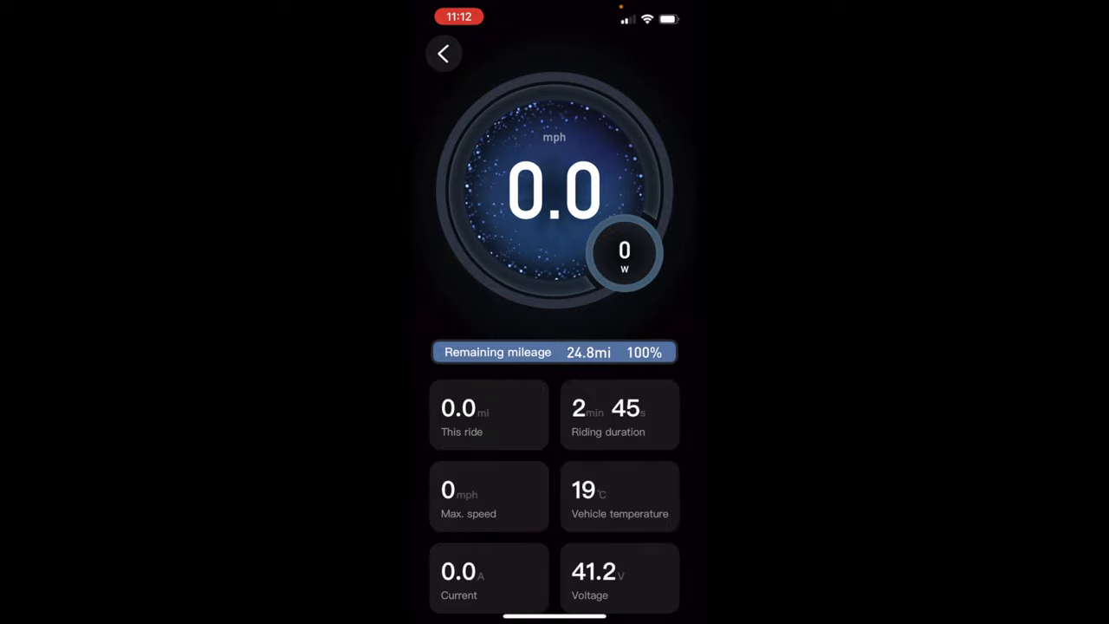
click(444, 53)
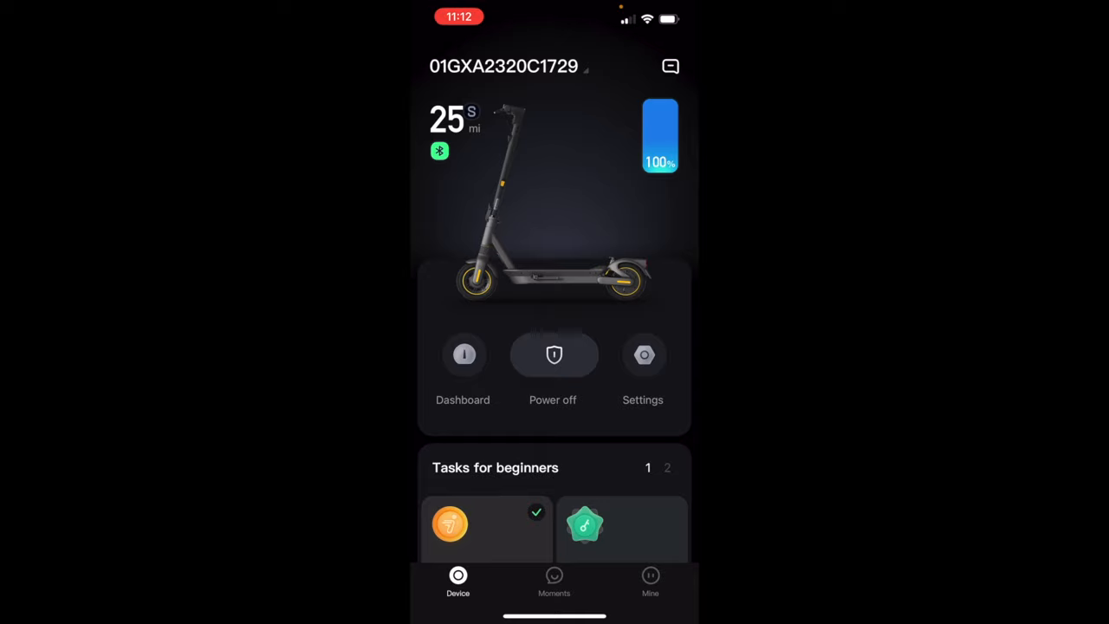
- Open the scooter's Settings page from the Device tab
scroll(down, 3)
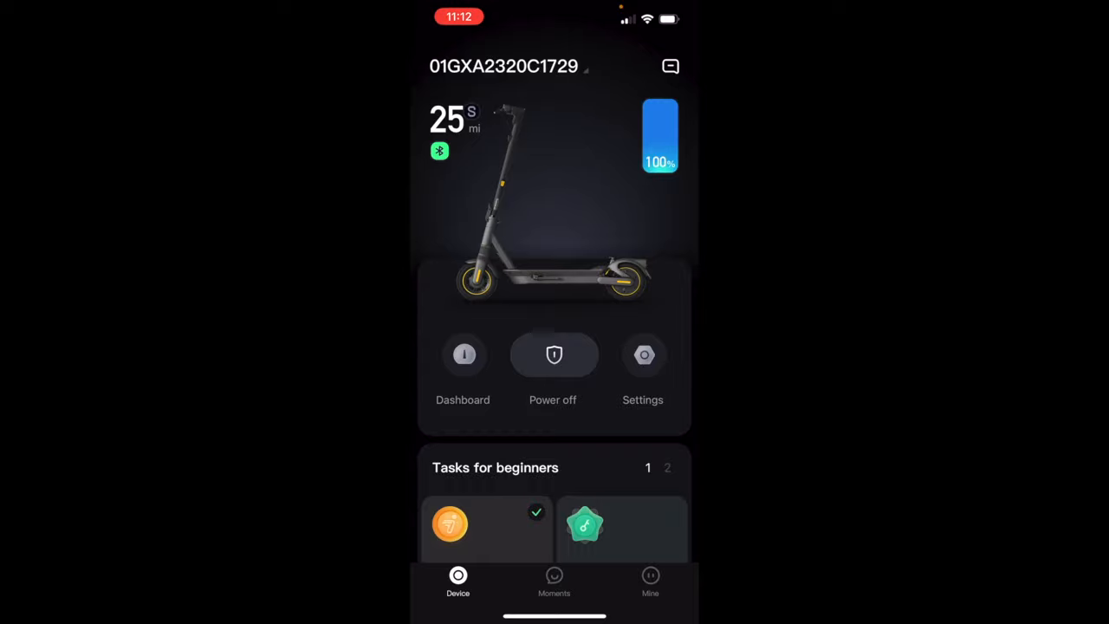
click(643, 355)
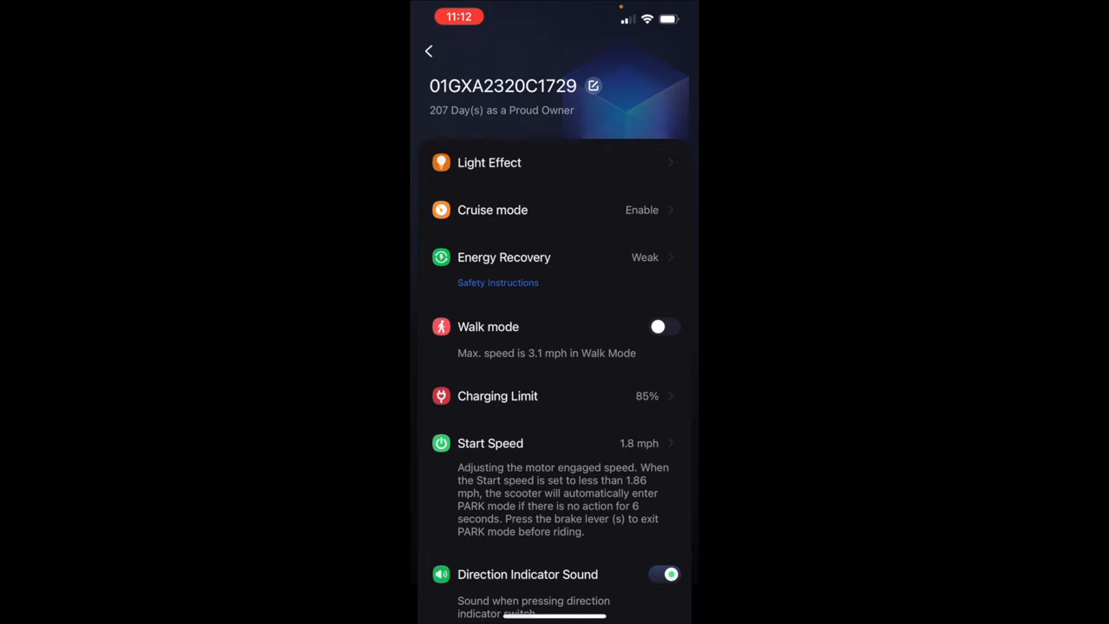
click(490, 162)
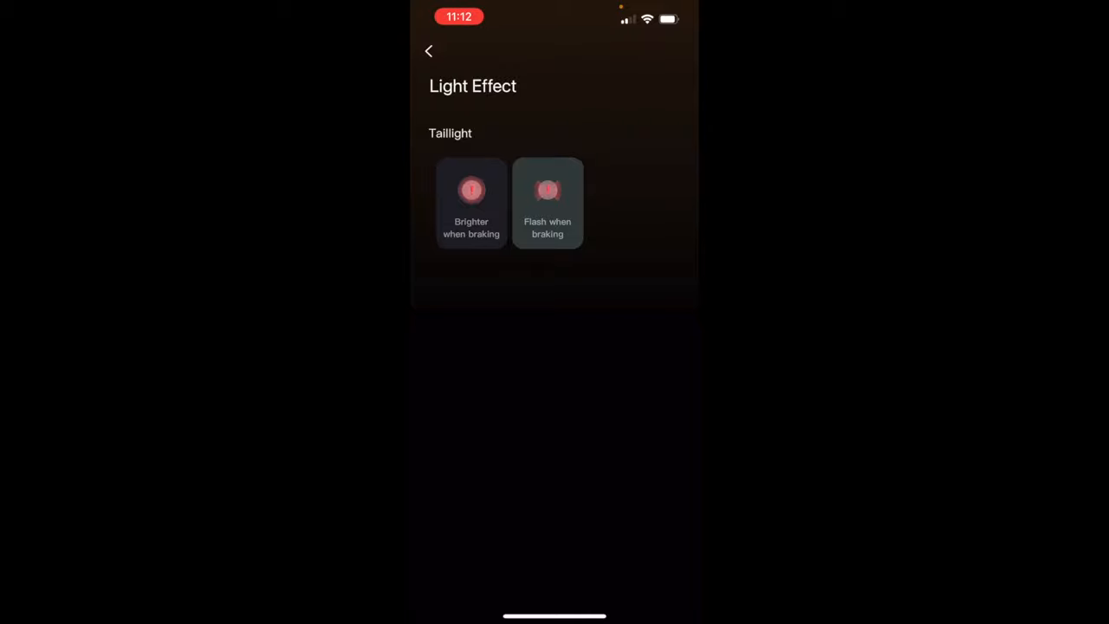
click(471, 203)
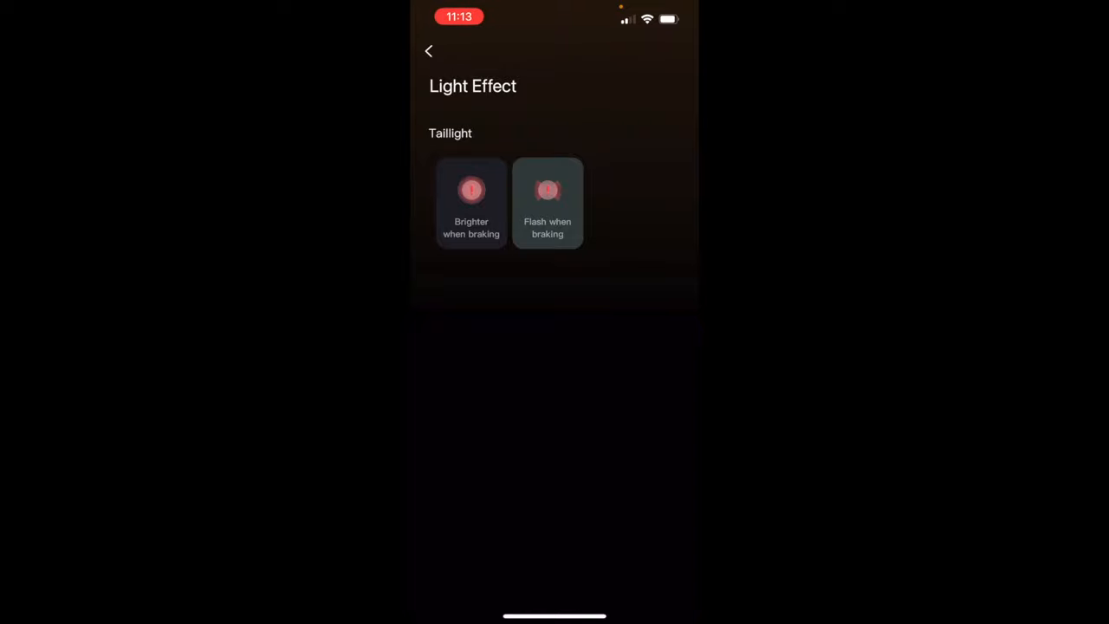
click(428, 51)
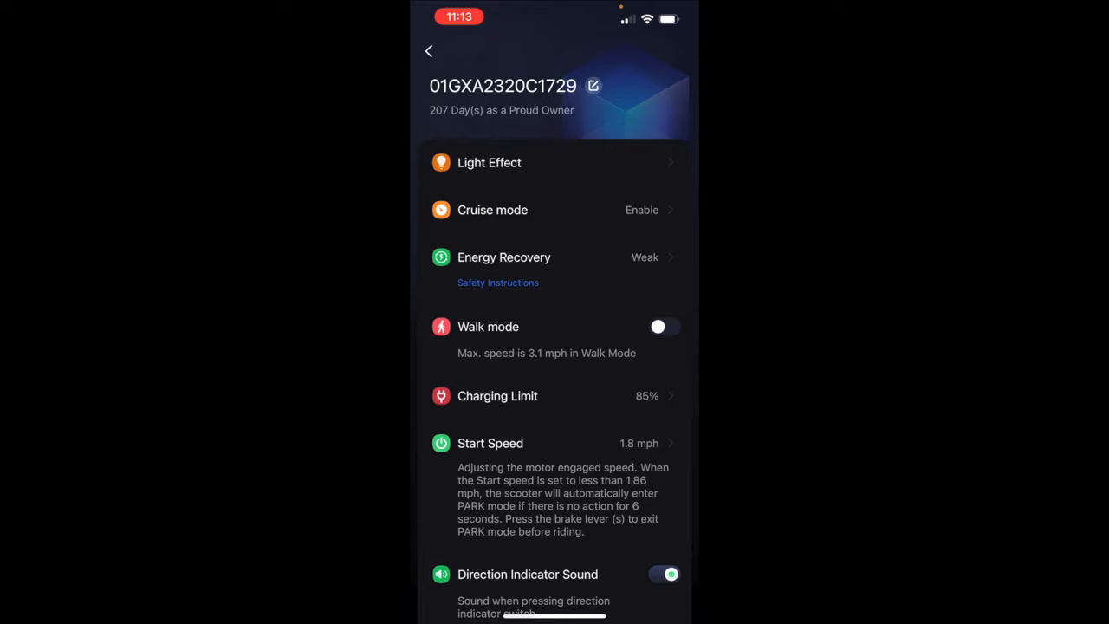
- Set cruise mode to engage by holding the throttle for 5 seconds
click(554, 210)
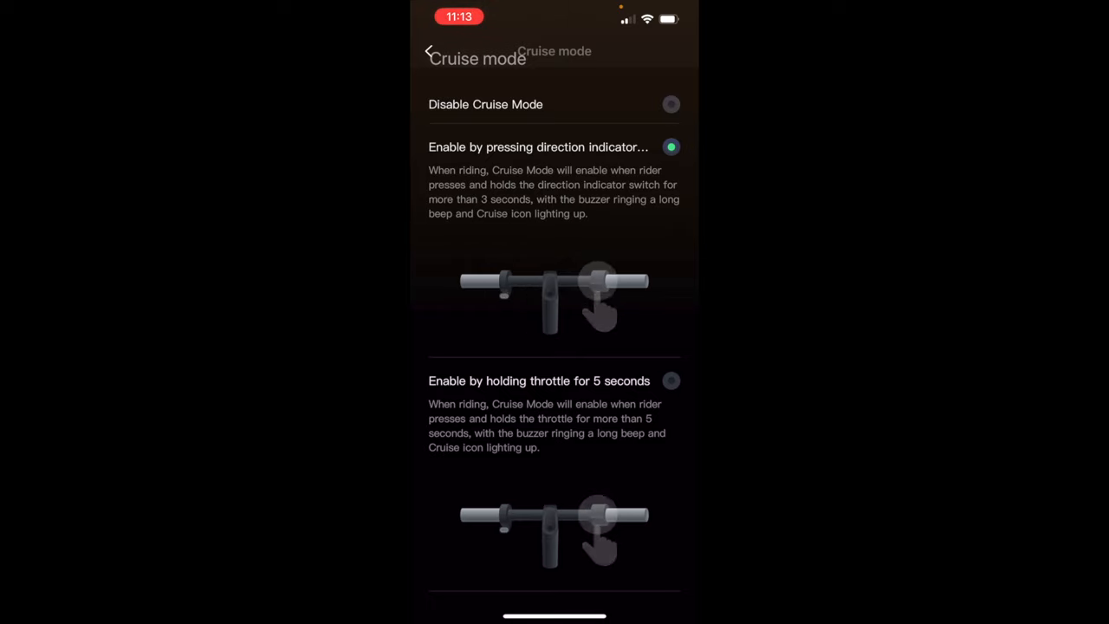
click(671, 380)
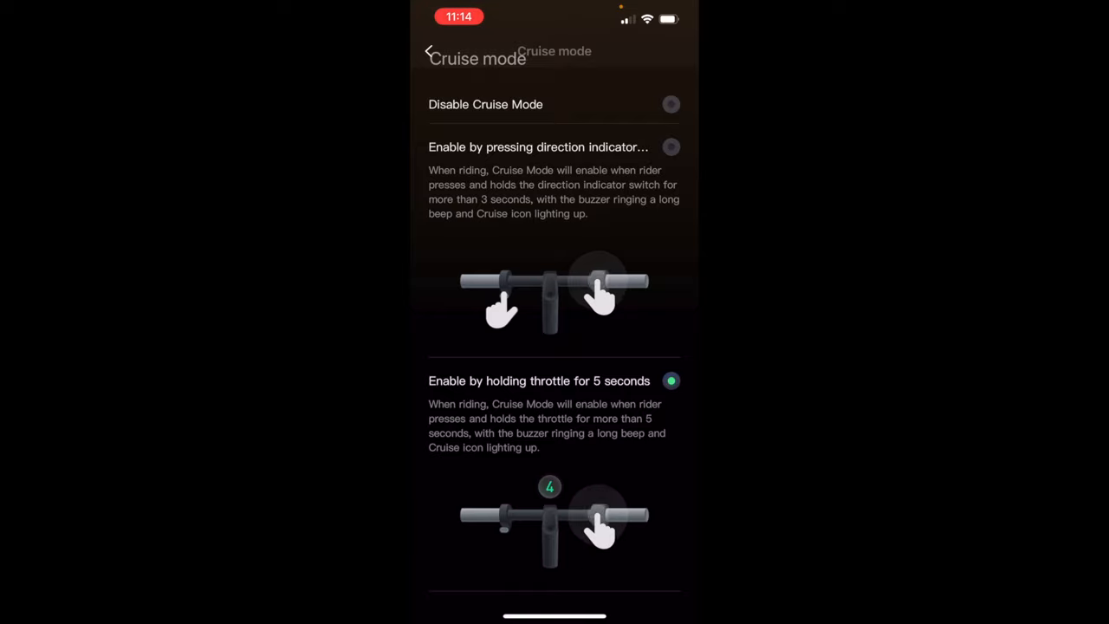
click(428, 52)
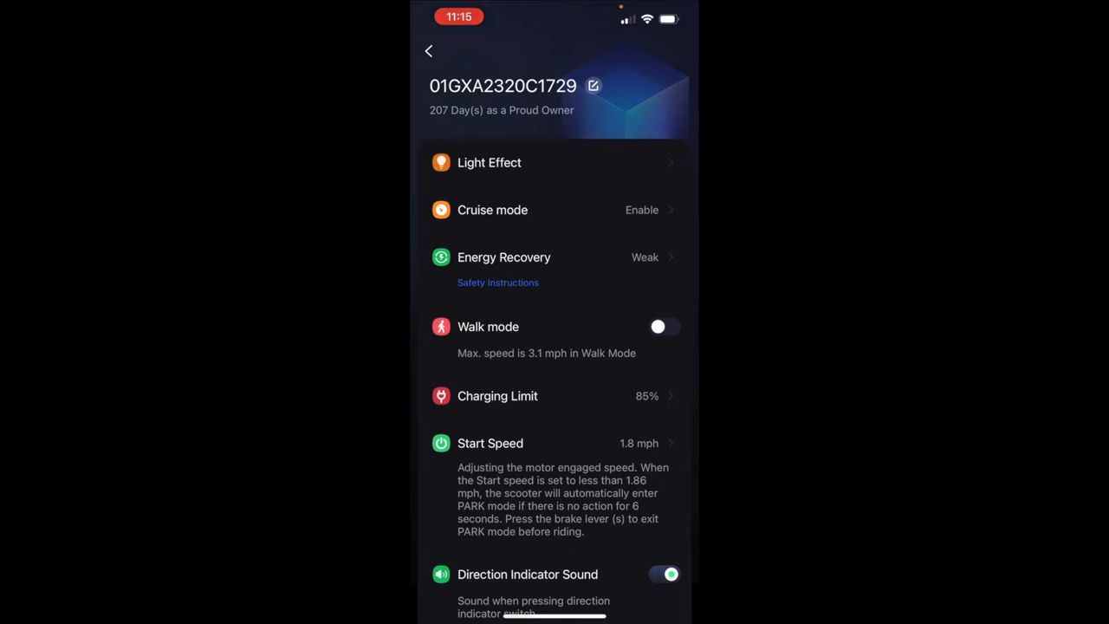
click(555, 257)
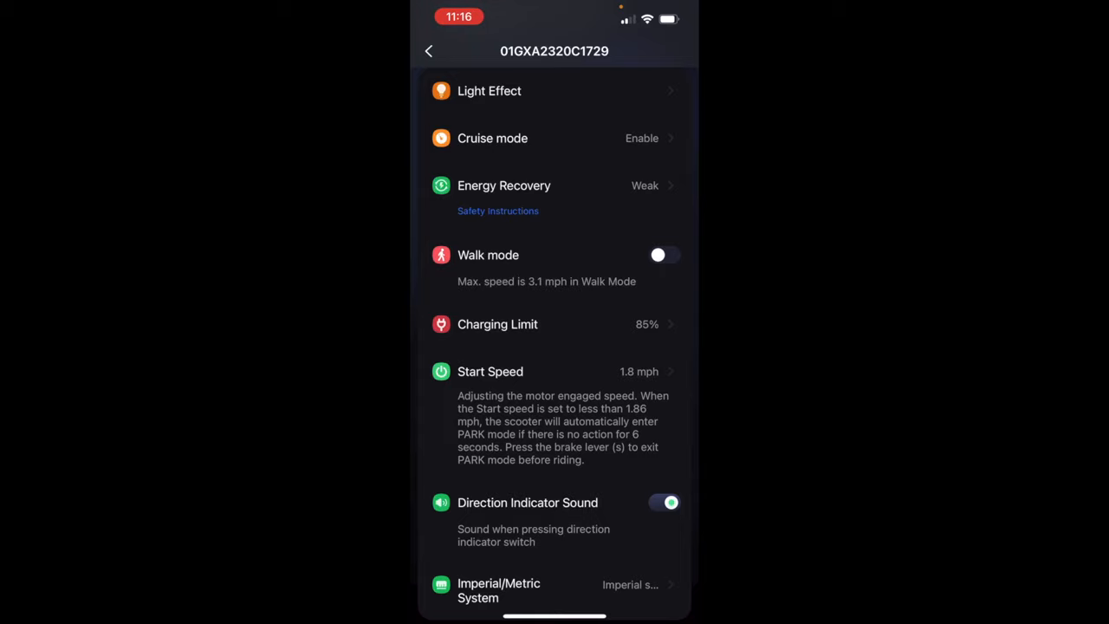
click(497, 324)
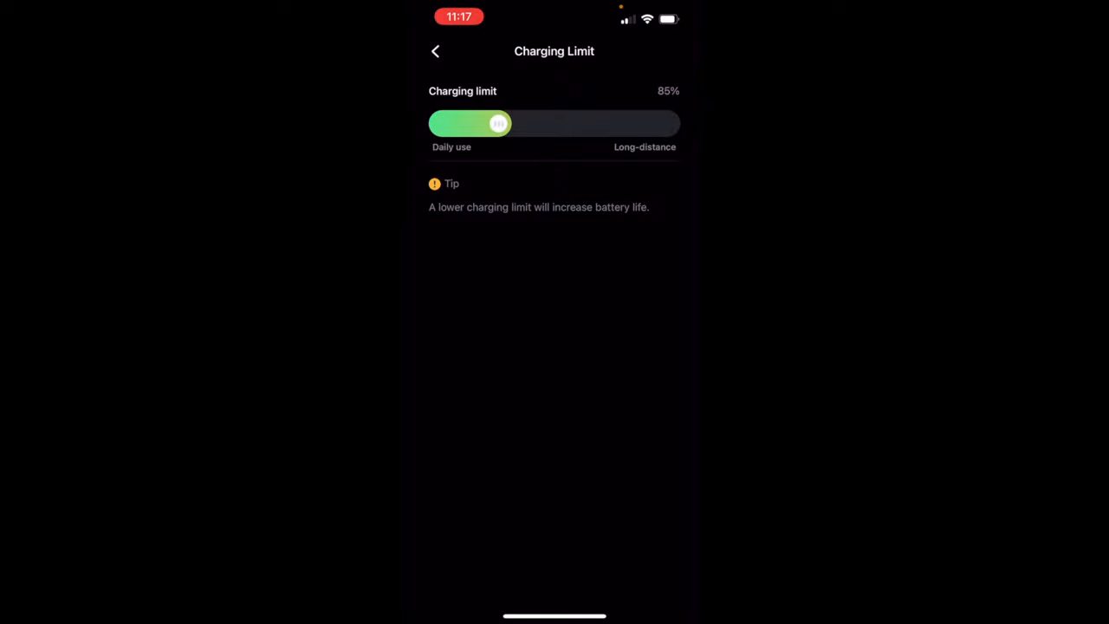
- Try a 100% charging limit, then set it back to 85%
drag(498, 123, 667, 123)
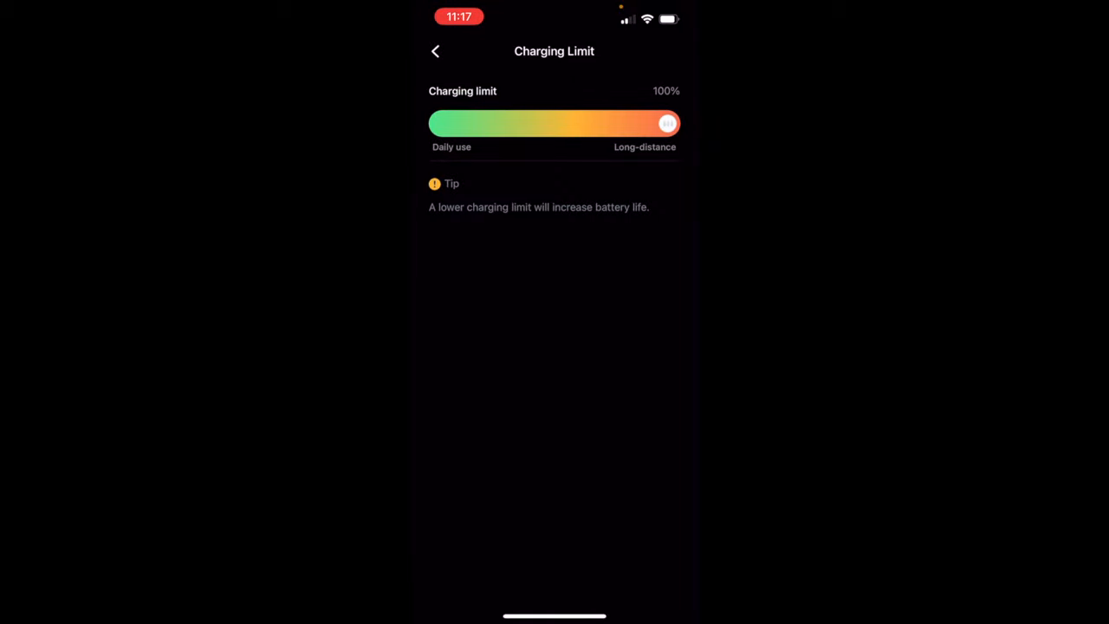
drag(667, 123, 498, 131)
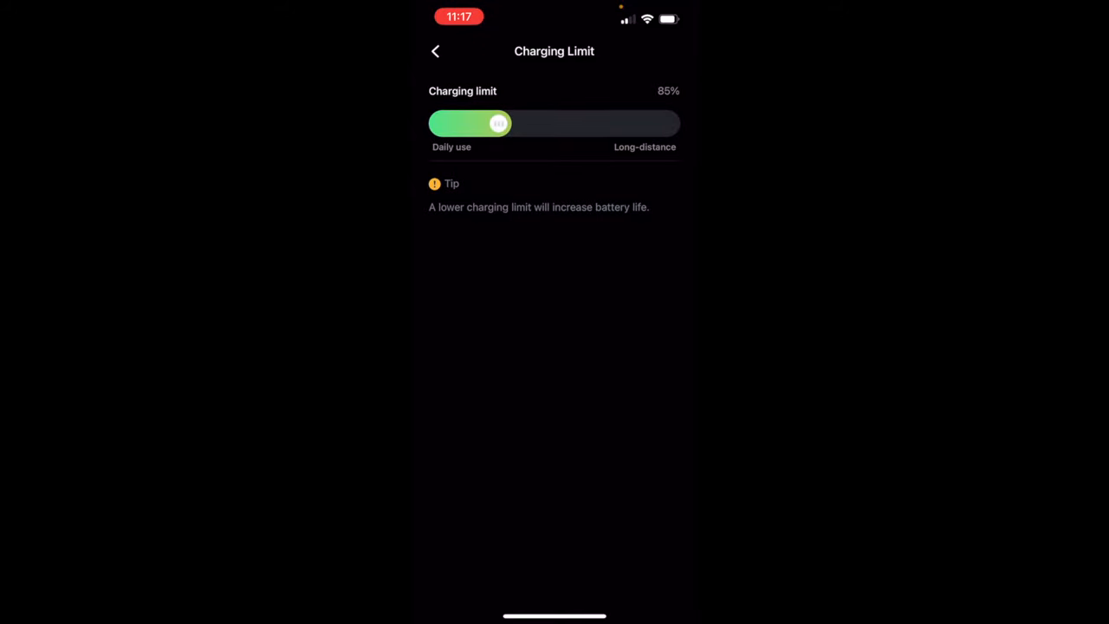
click(435, 50)
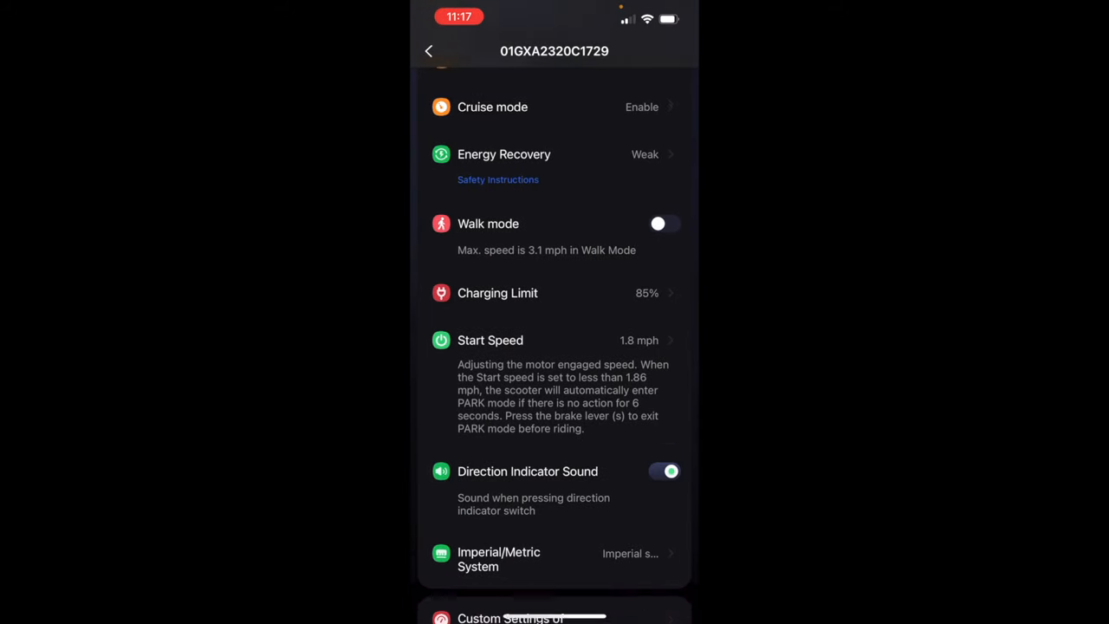
- Show the Start Speed choices of 0 to 3 mph, with 1.8 mph selected
scroll(down, 3)
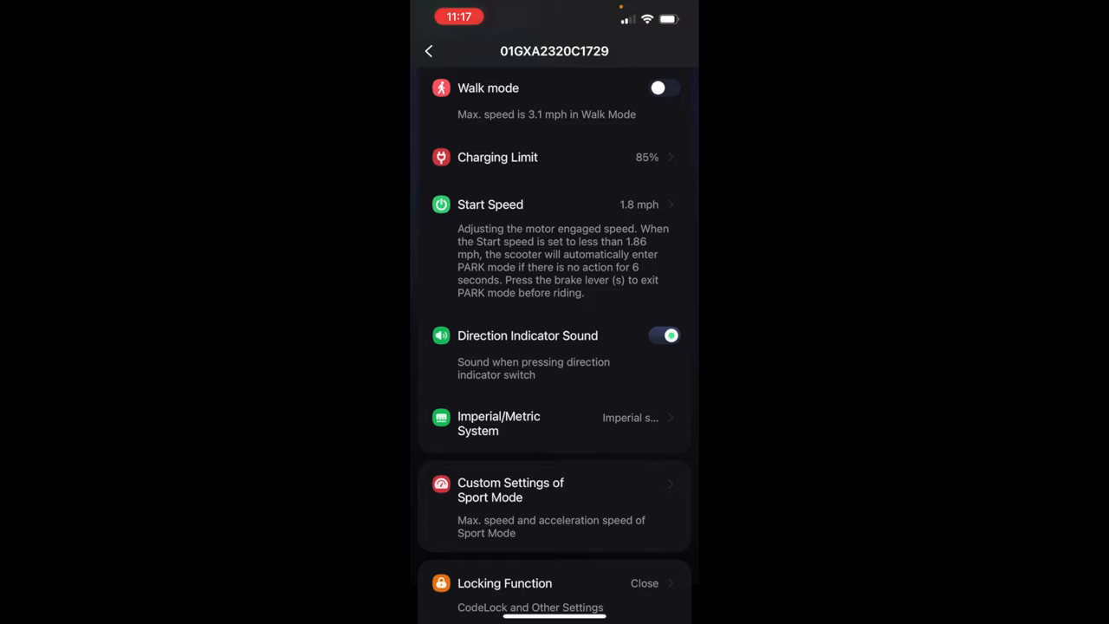
click(555, 205)
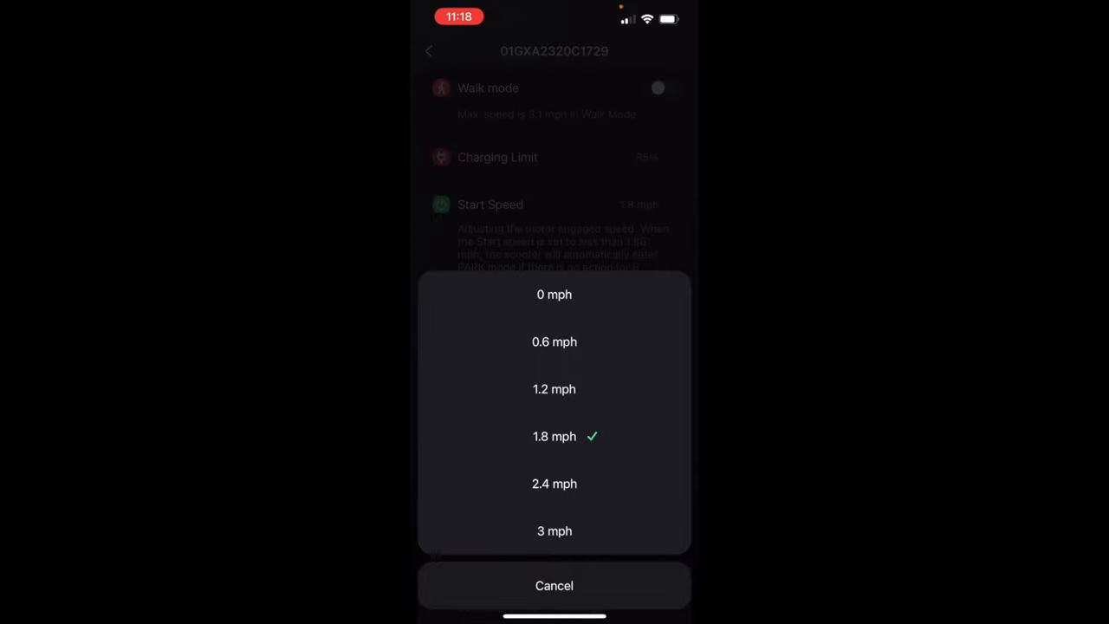
- Keep start speed at 1.8 mph and toggle Direction Indicator Sound off and back on
click(554, 586)
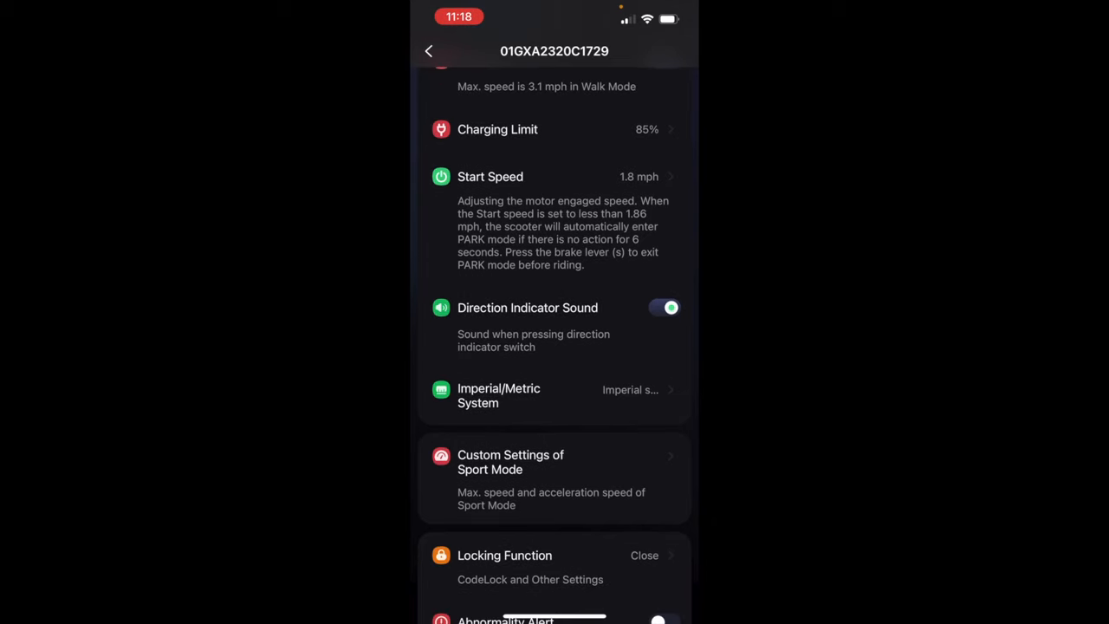
click(665, 308)
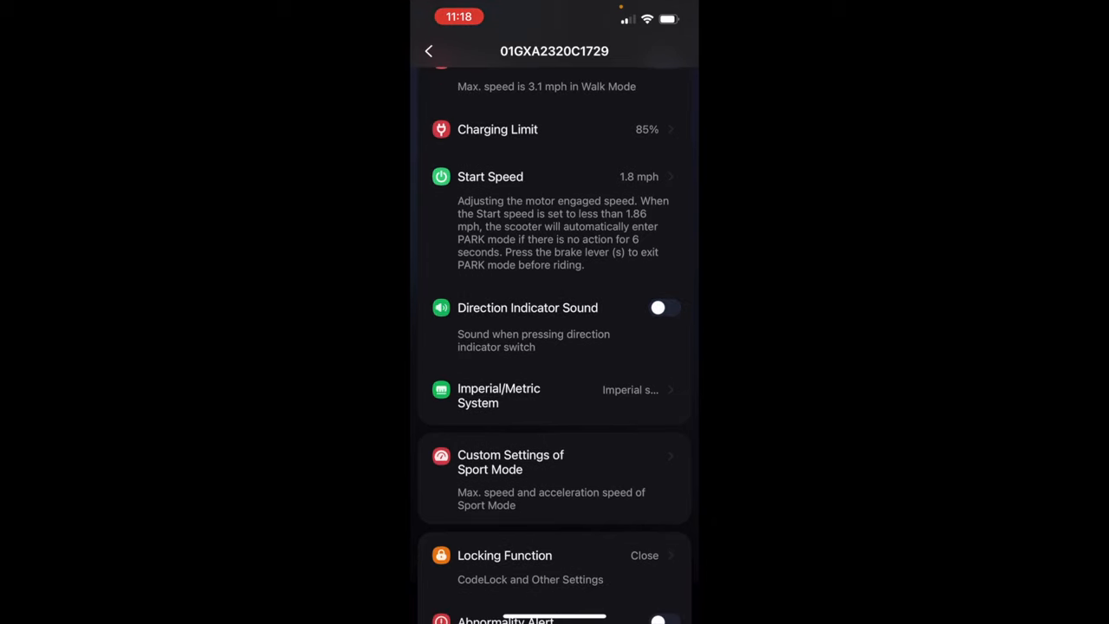
click(665, 308)
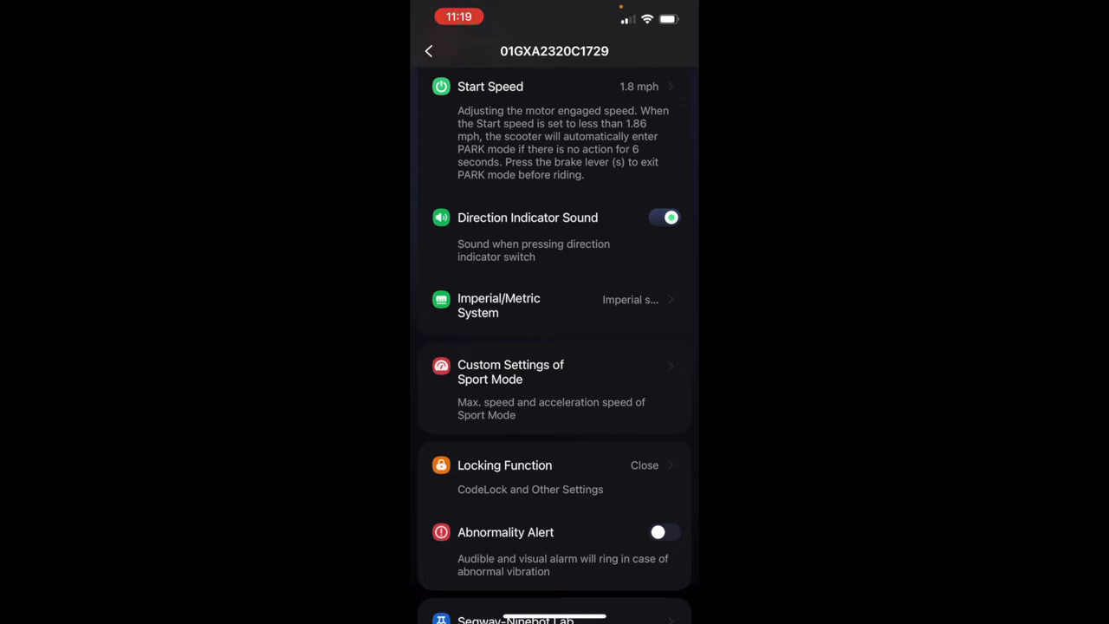
- View the Imperial/Metric units page and leave Imperial selected
click(553, 305)
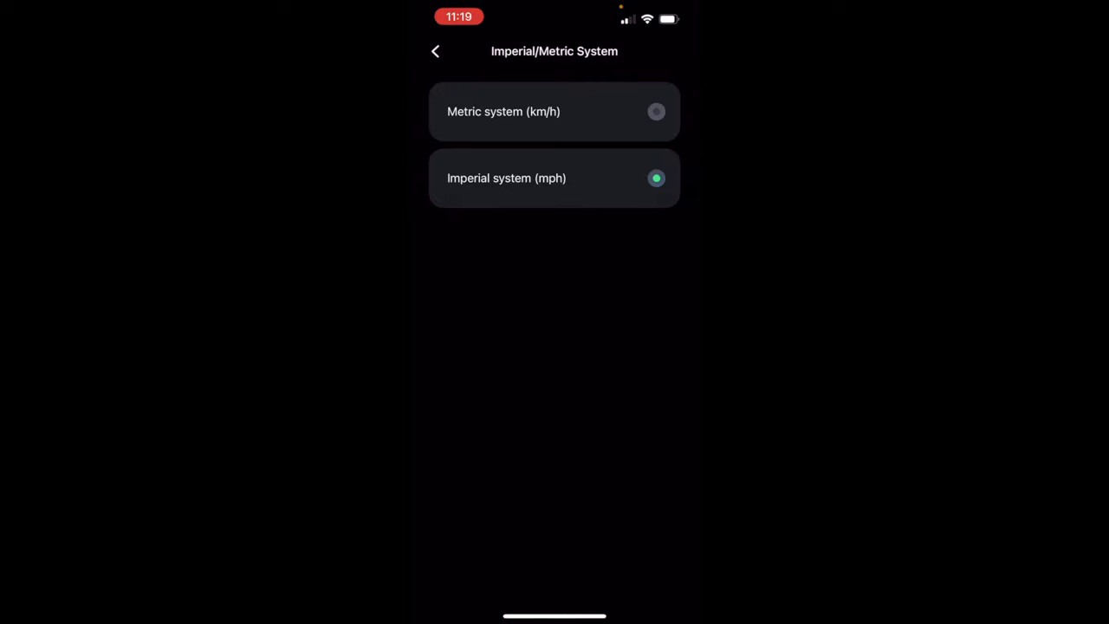
click(435, 51)
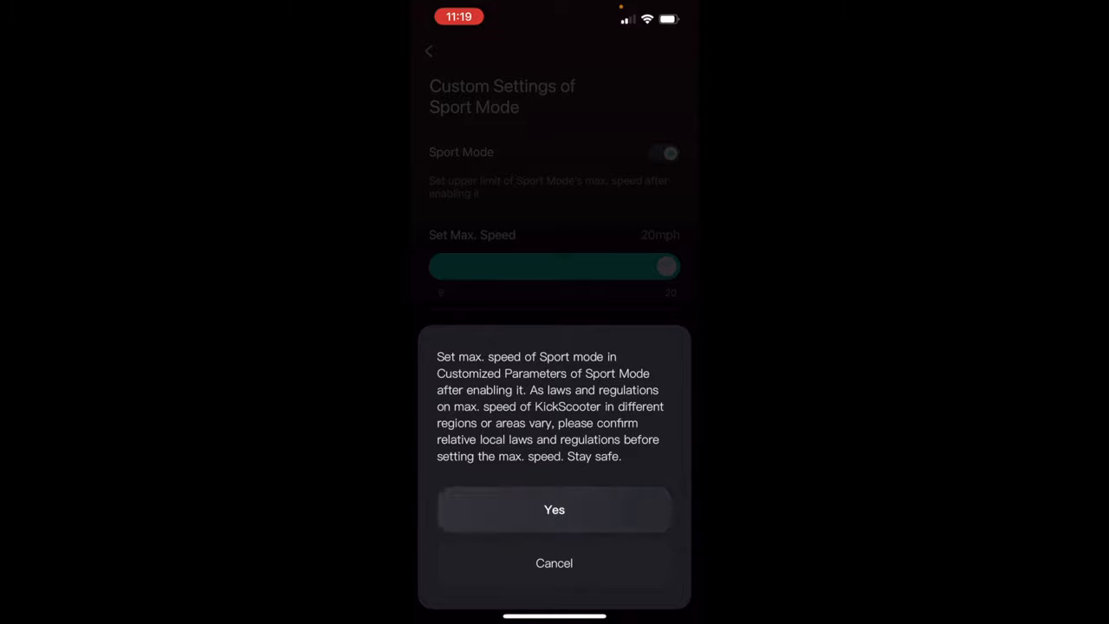
- Accept the speed notice, try Sport Mode max speeds 22 and 13 mph, and keep 20 mph
click(554, 509)
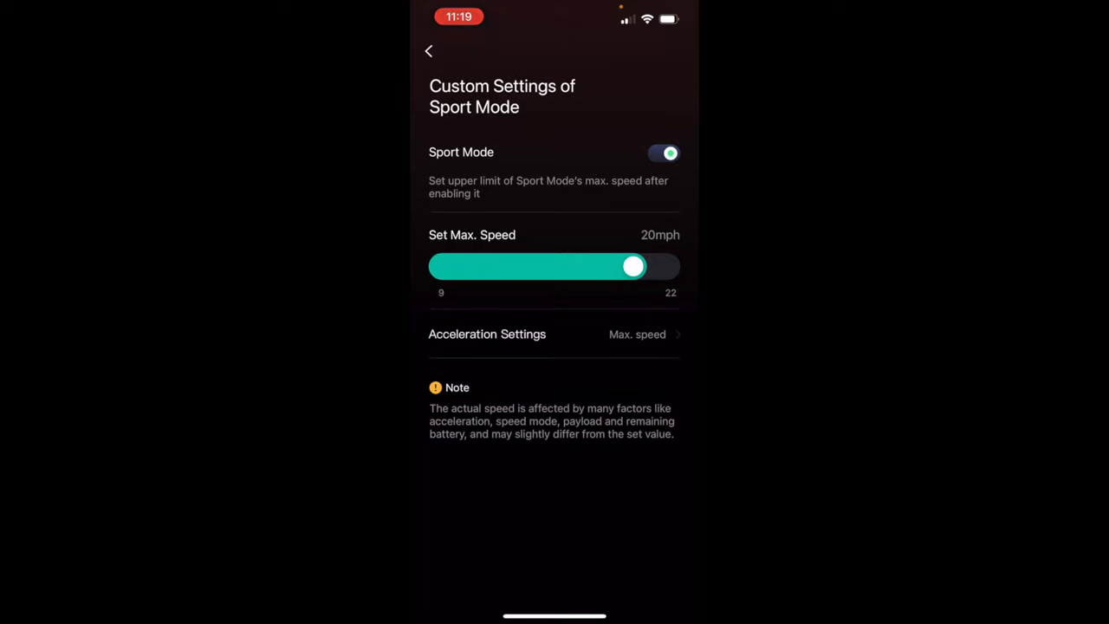
drag(632, 266, 667, 266)
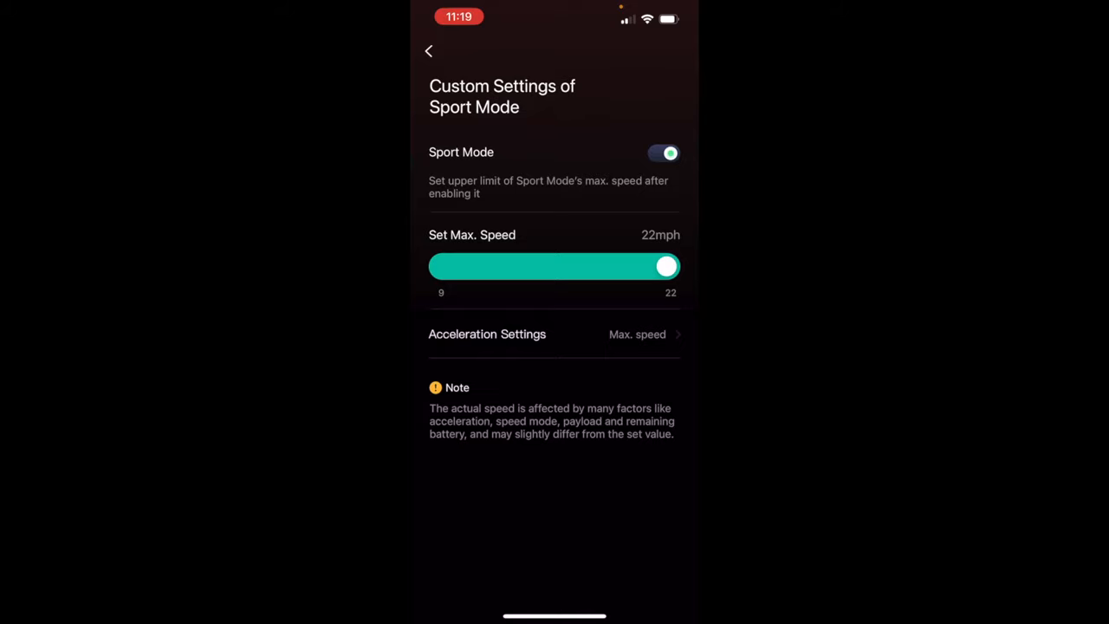
drag(666, 266, 511, 266)
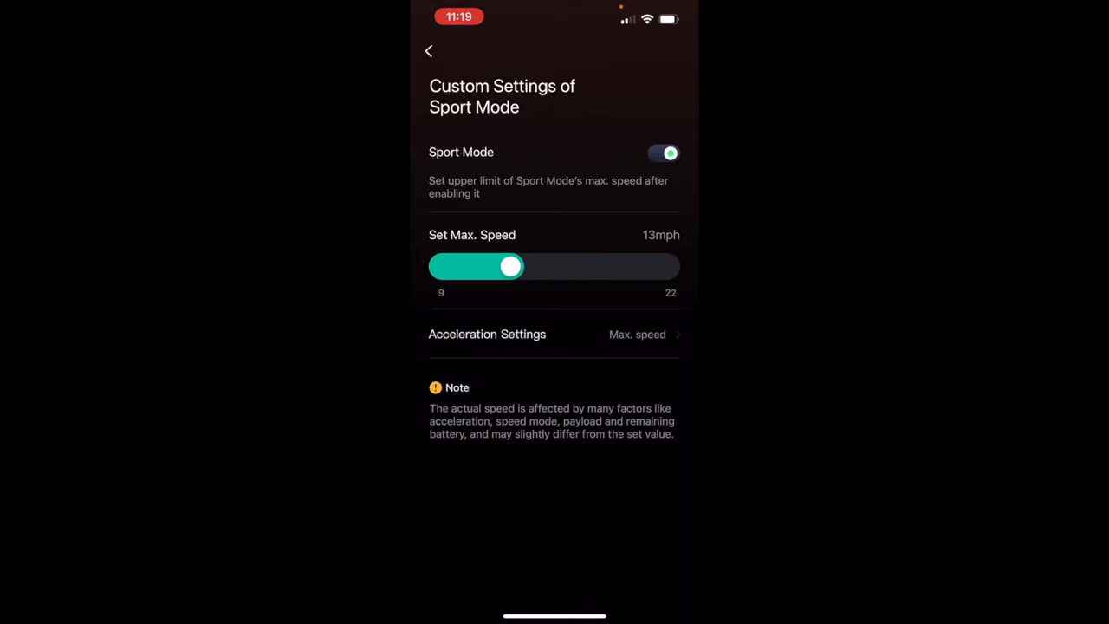
drag(510, 267, 516, 267)
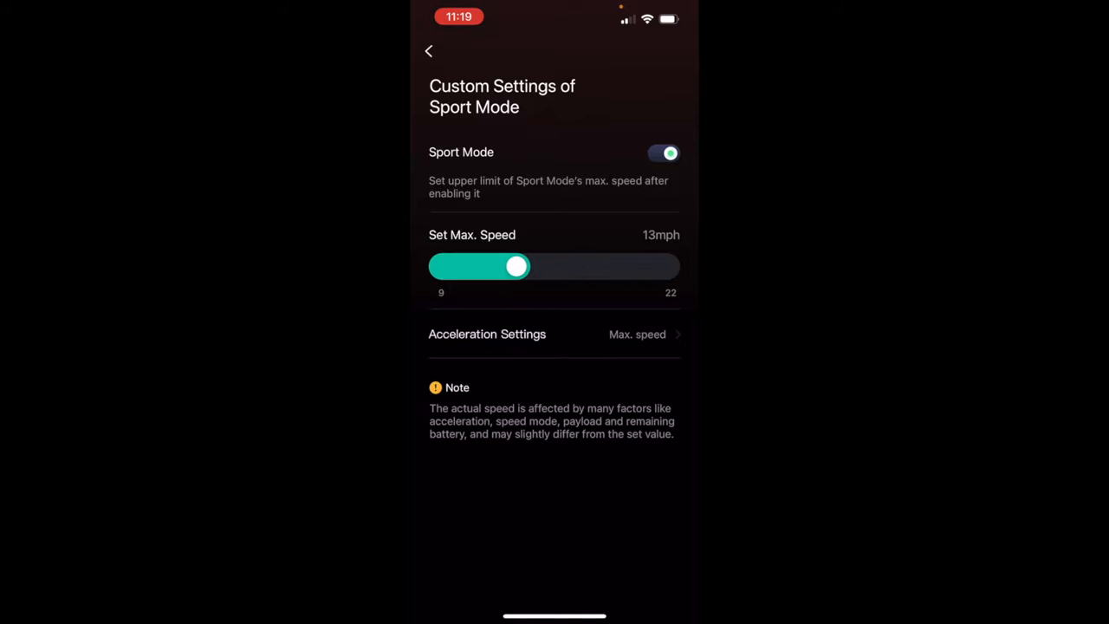
drag(516, 266, 630, 266)
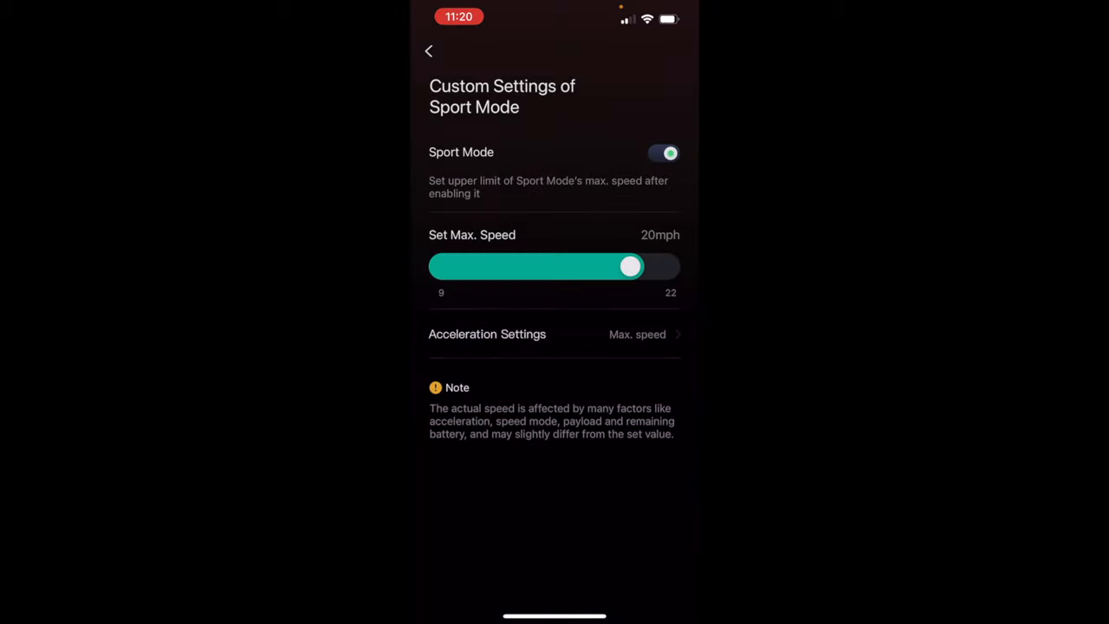
click(429, 50)
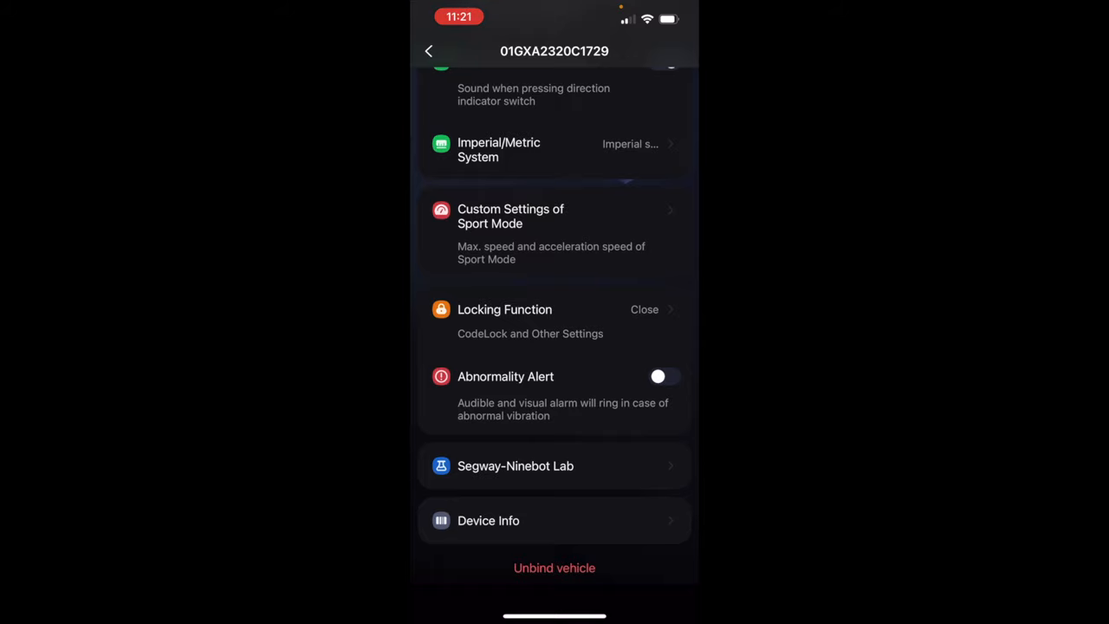
- View the Locking Function page and leave locking switched off
click(504, 310)
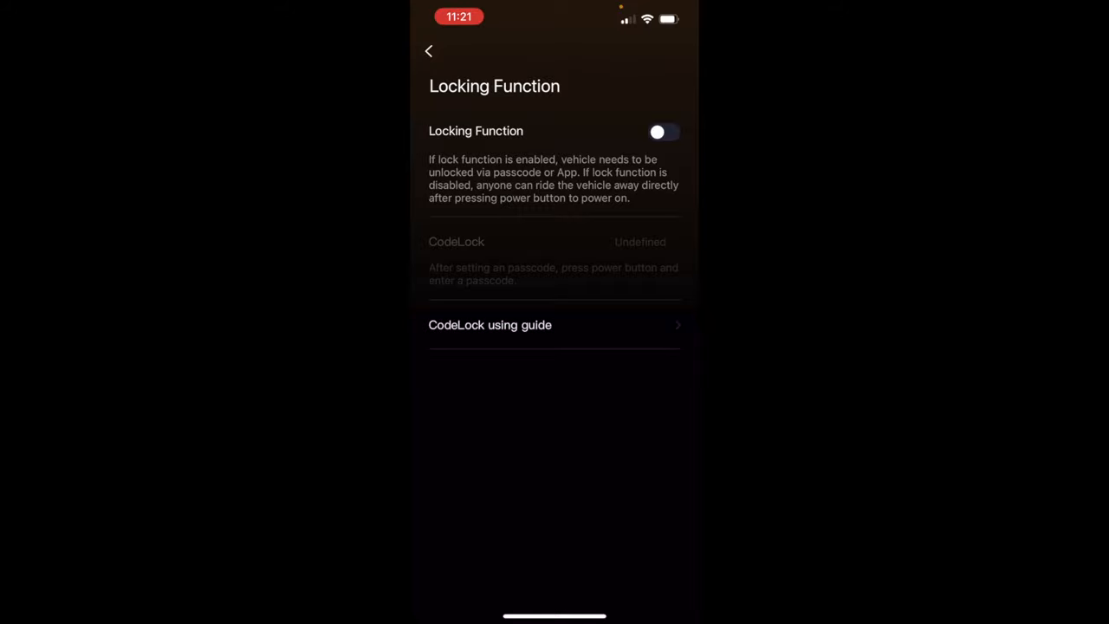
click(428, 50)
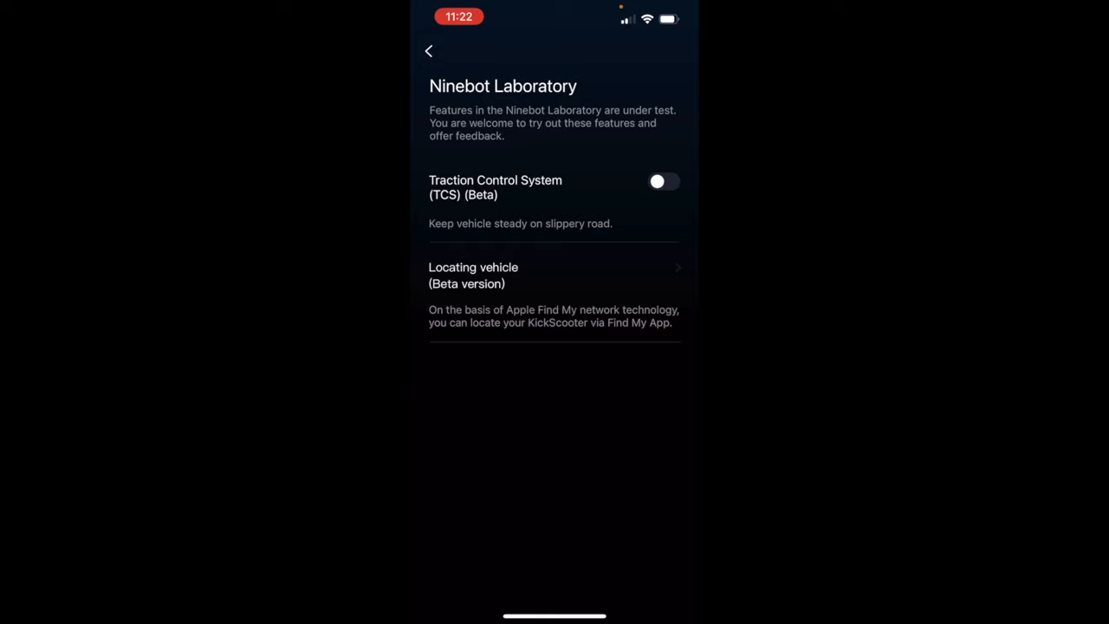
- View the Locating vehicle beta page showing Find My on, then return to scooter settings
click(473, 275)
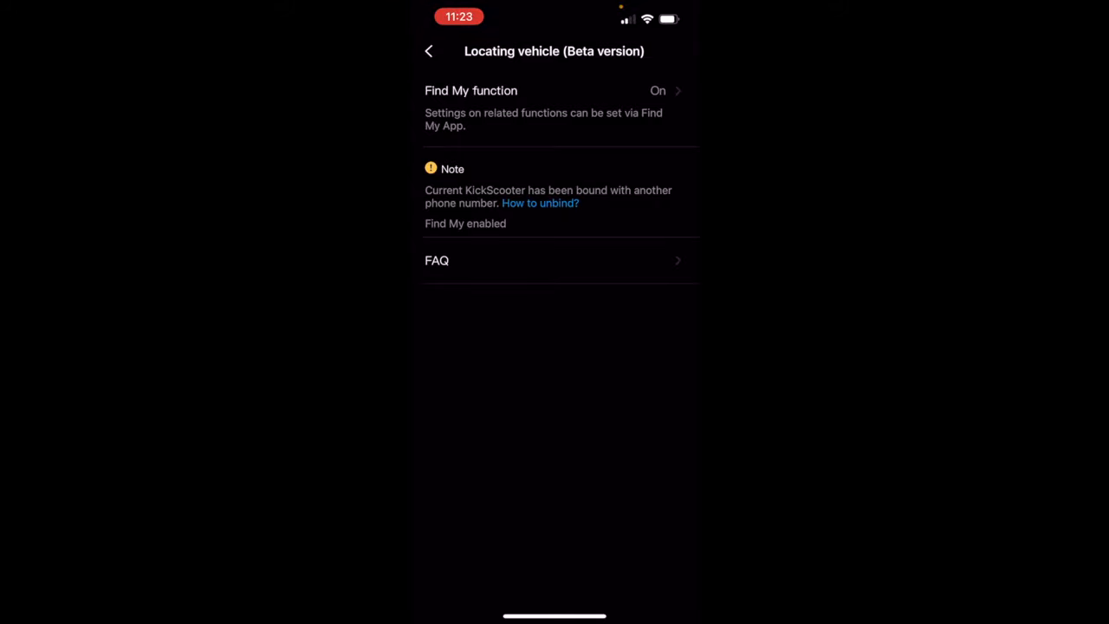
click(429, 51)
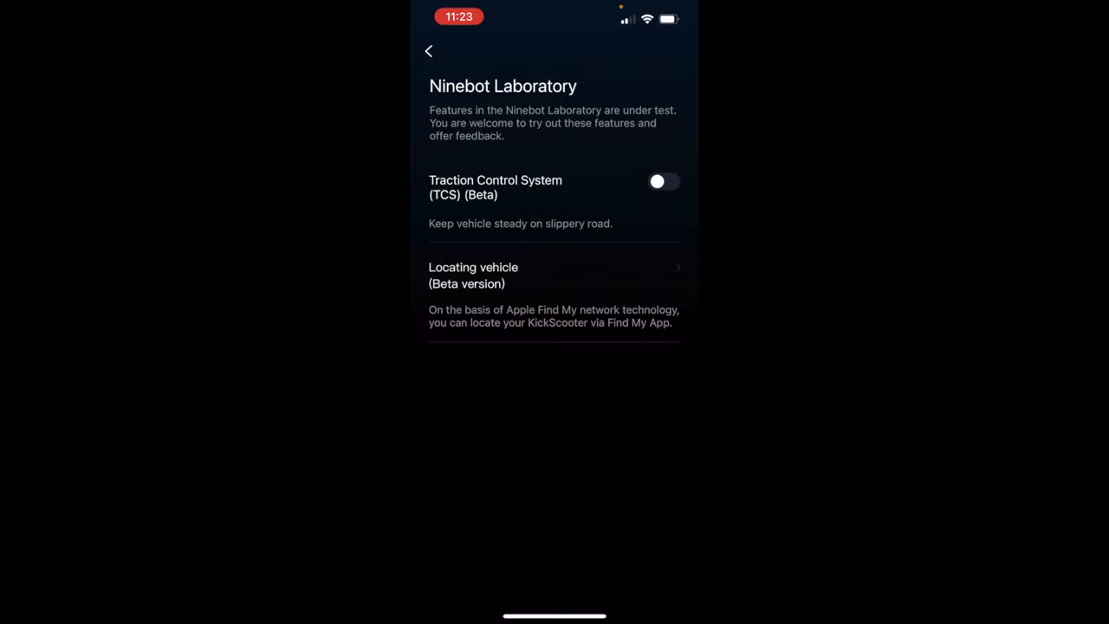
click(429, 50)
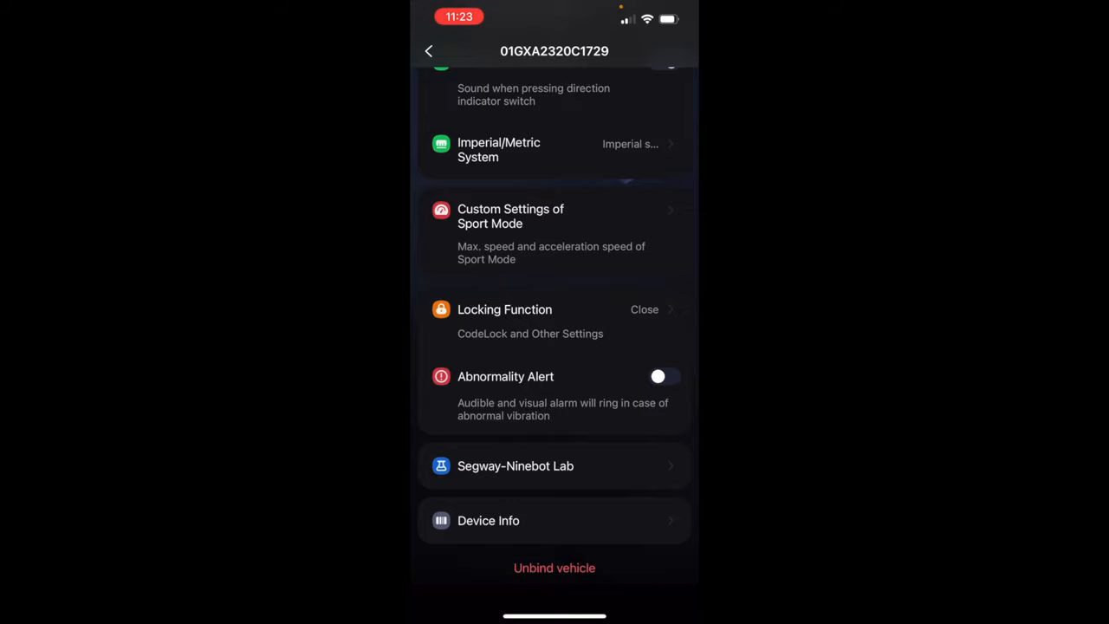
- Exit vehicle settings back to the home screen showing 25 mi range and 100% battery
click(488, 519)
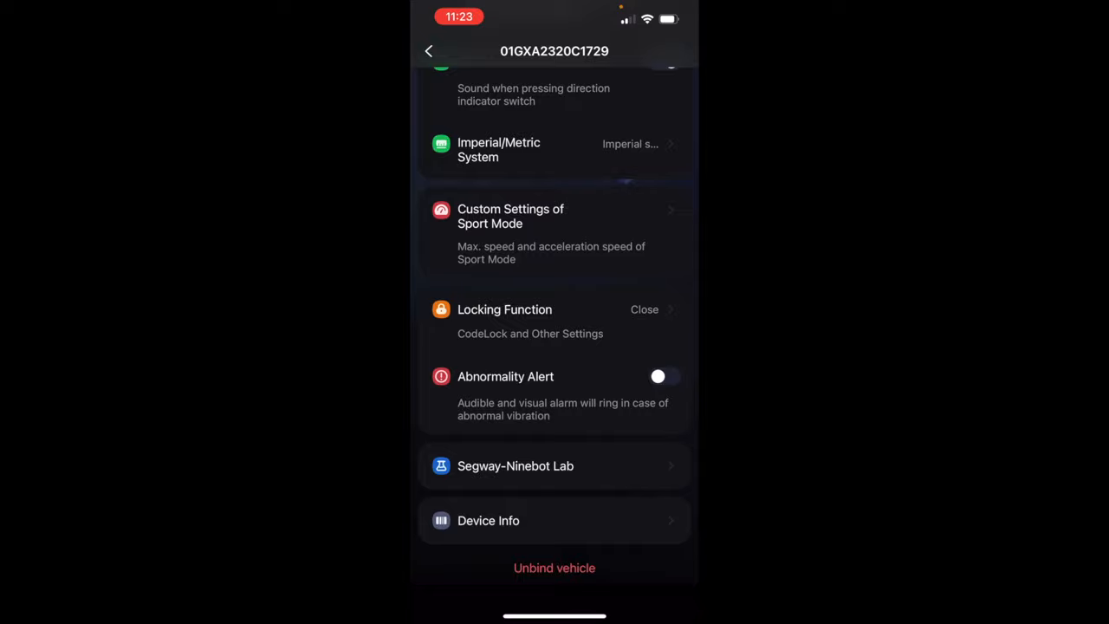
click(428, 50)
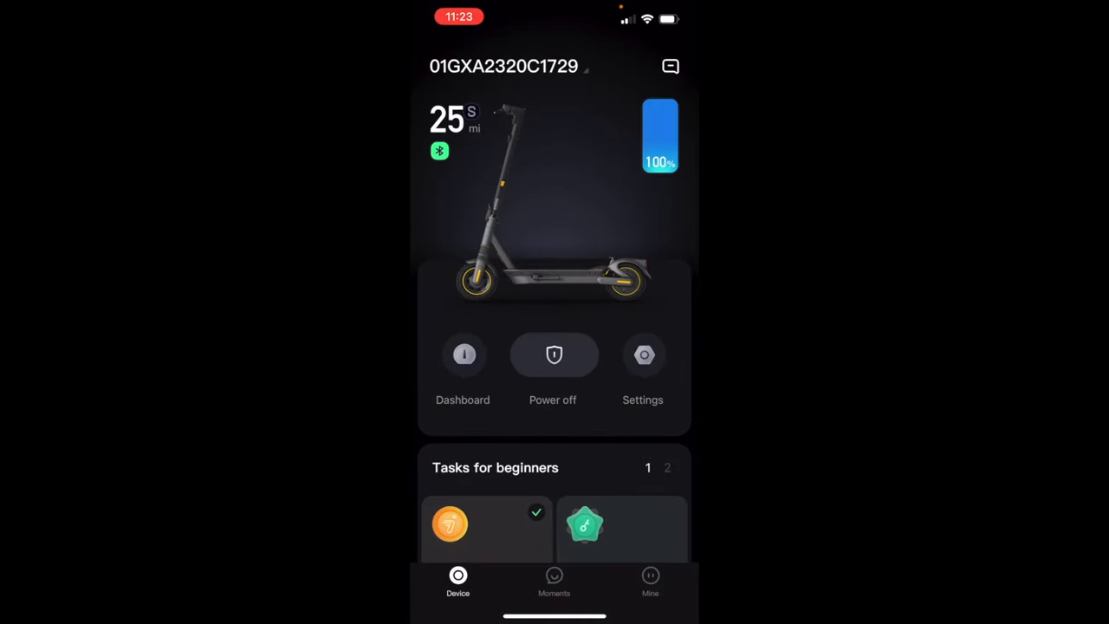
scroll(down, 3)
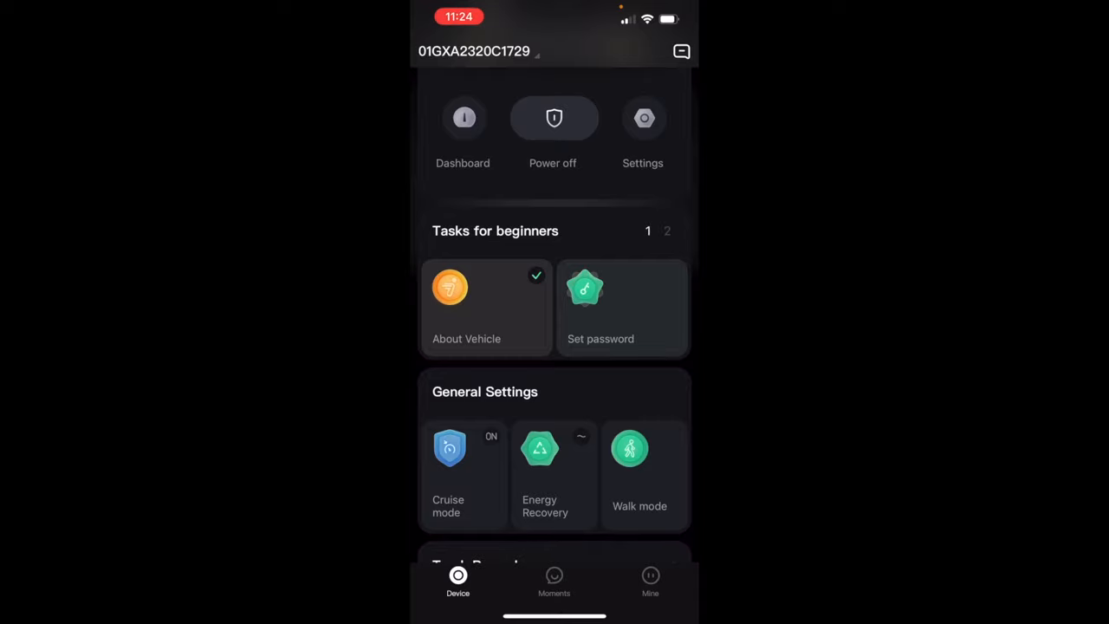
scroll(down, 3)
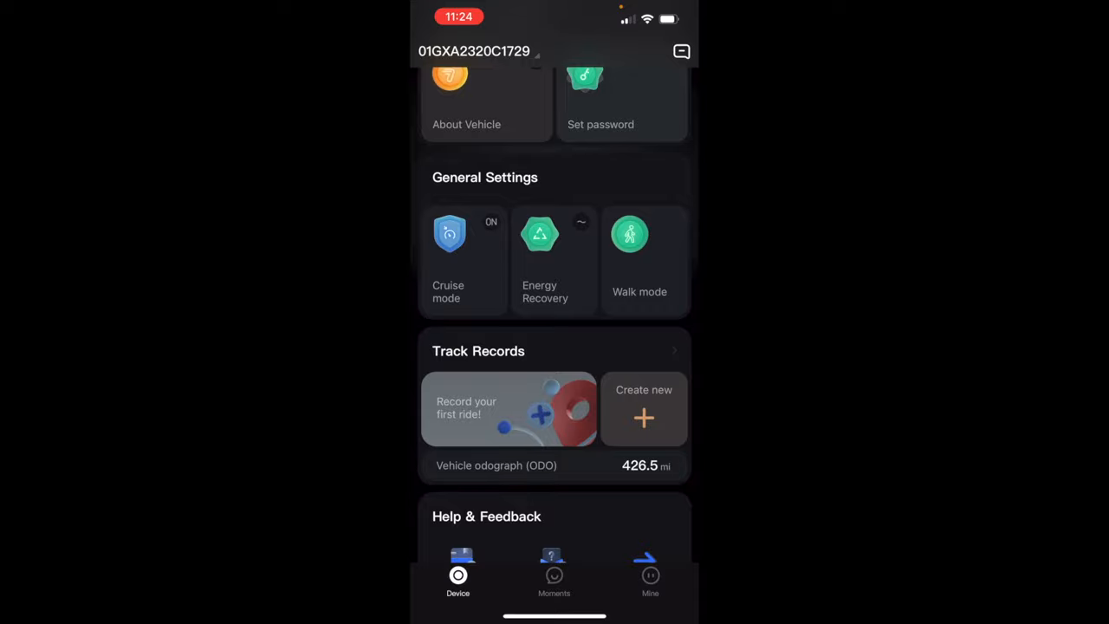
- View Cruise mode activation options, then the Energy Recovery Strong/Weak/Disable choices, keeping Weak
click(448, 251)
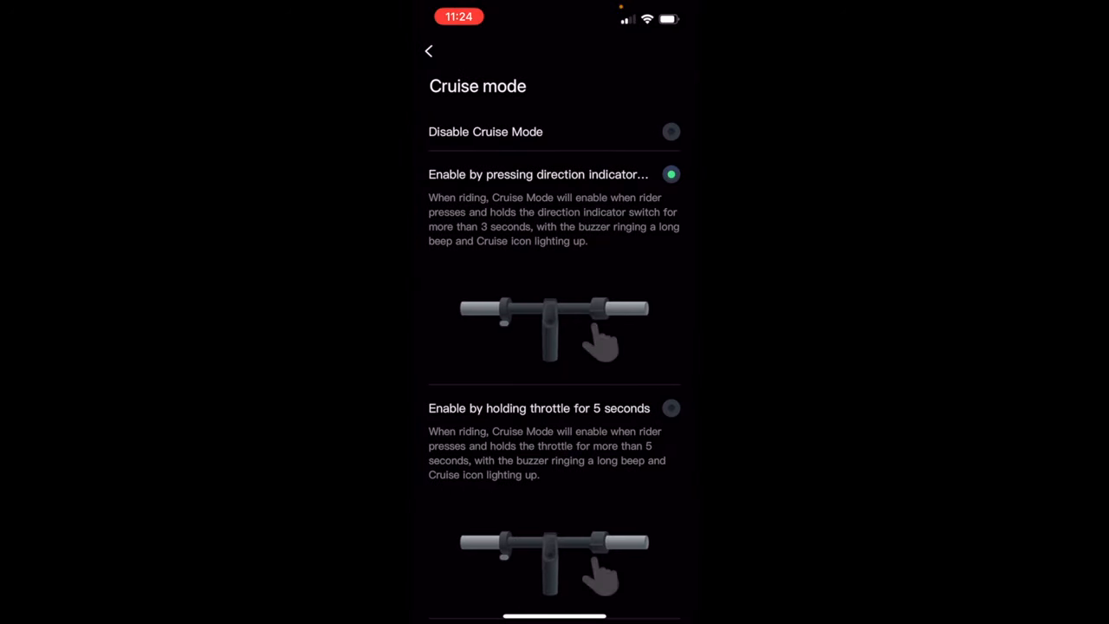
click(428, 50)
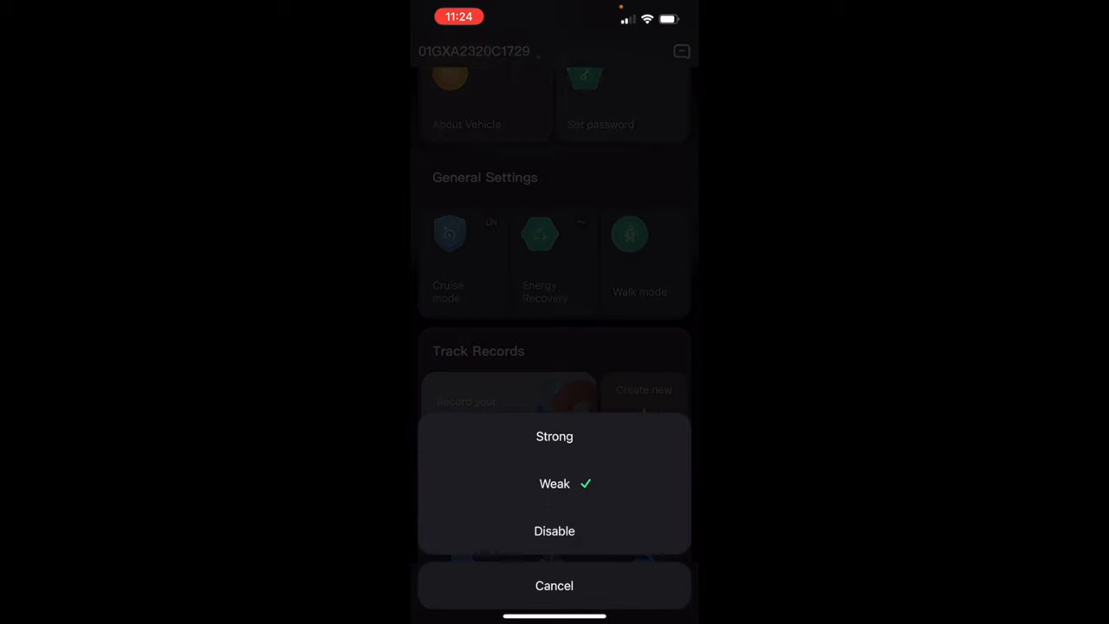
click(554, 585)
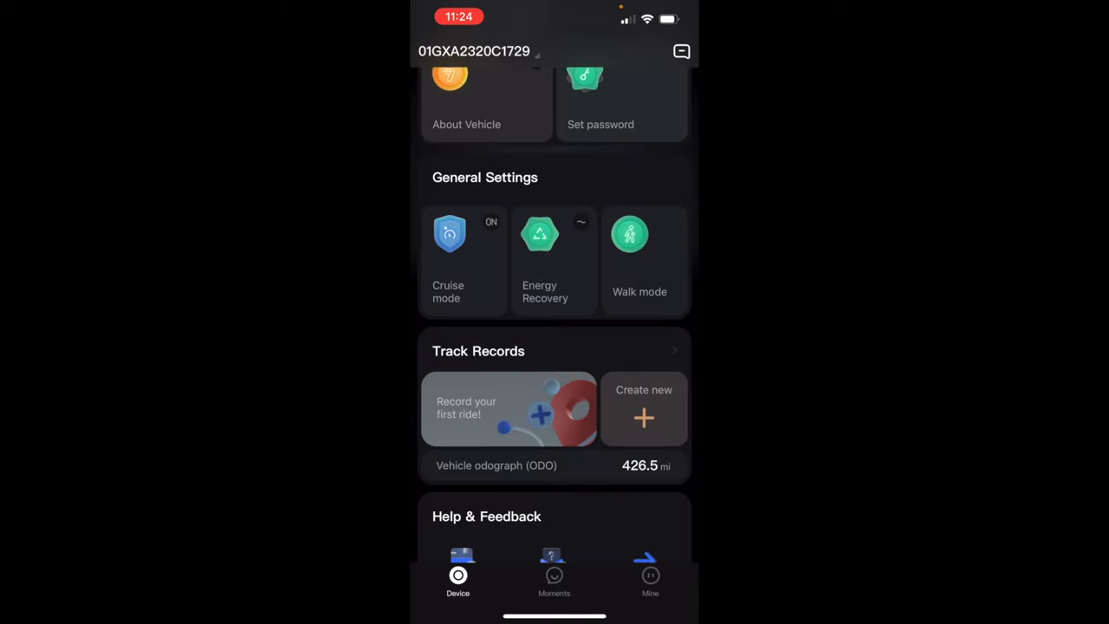
- Scroll the Device tab down to Help & Feedback, More Functions and 207 days owned
click(629, 251)
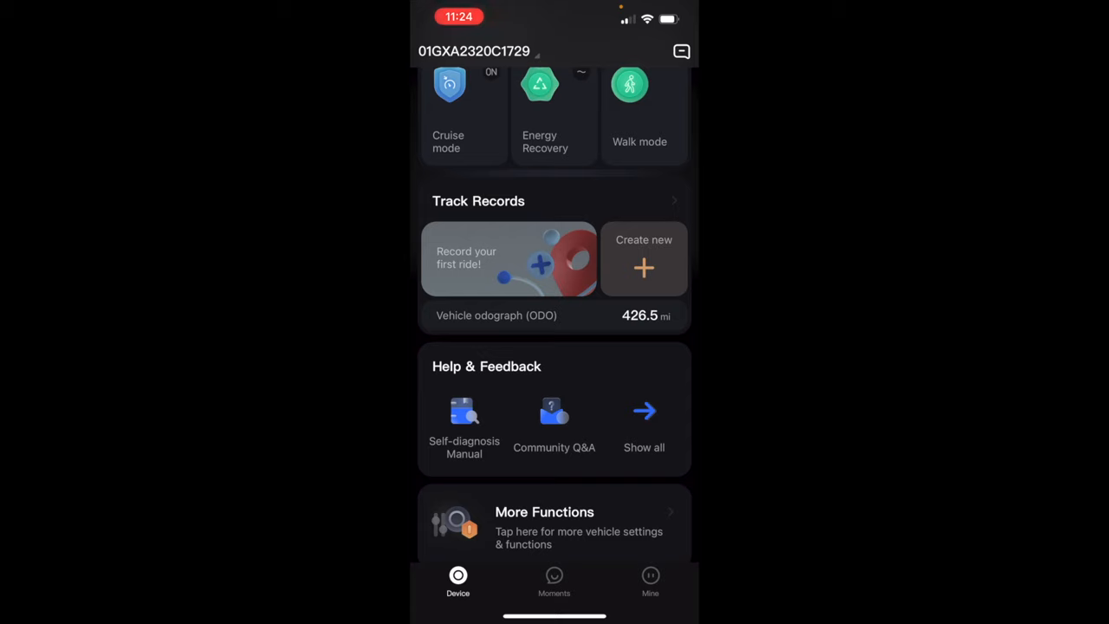
scroll(down, 3)
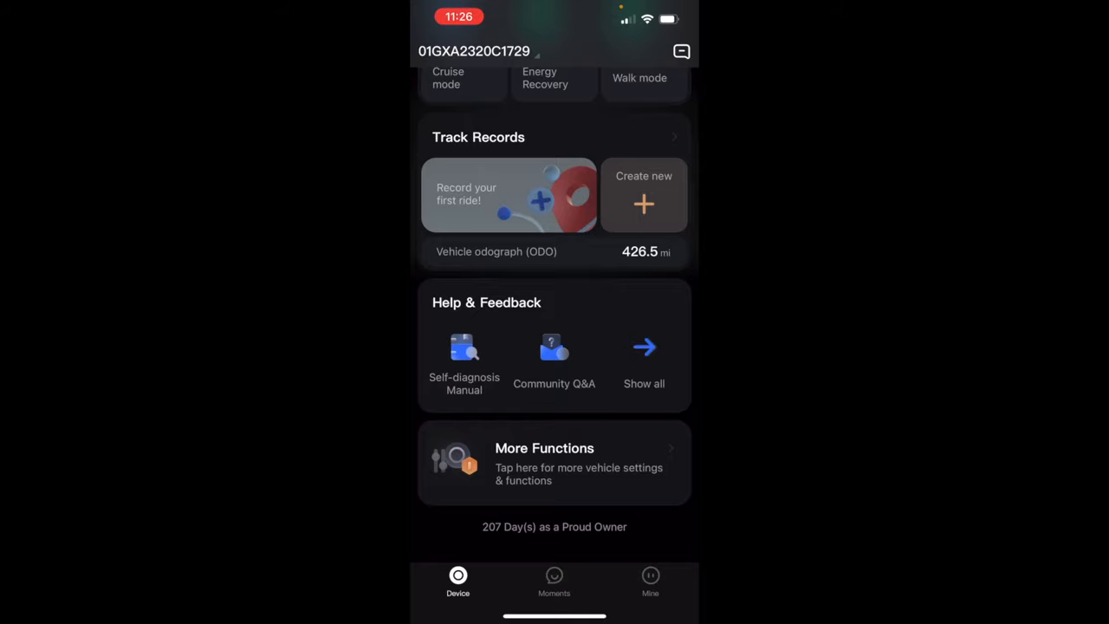
- Open Self-diagnosis Manual under Help & Feedback, then its Error Code list from Error 10
click(463, 355)
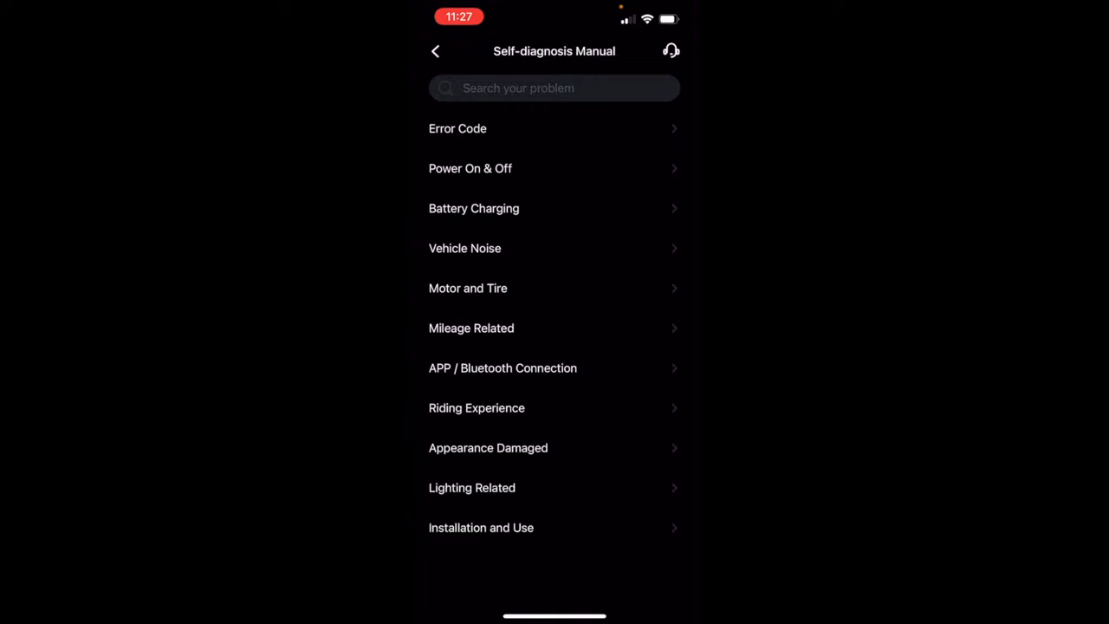
click(458, 129)
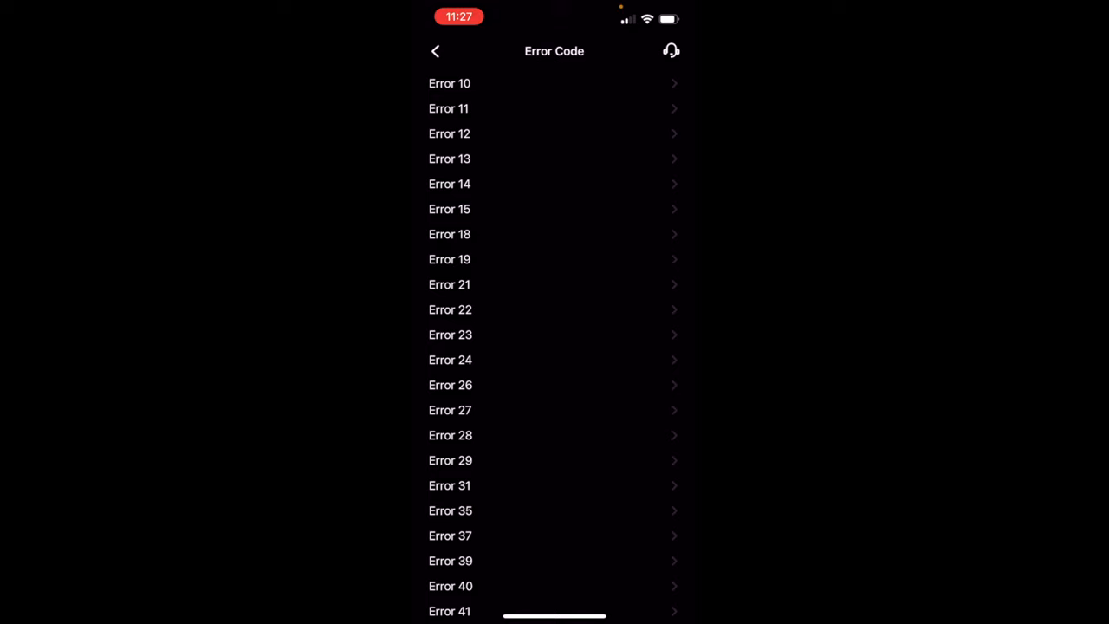
click(450, 83)
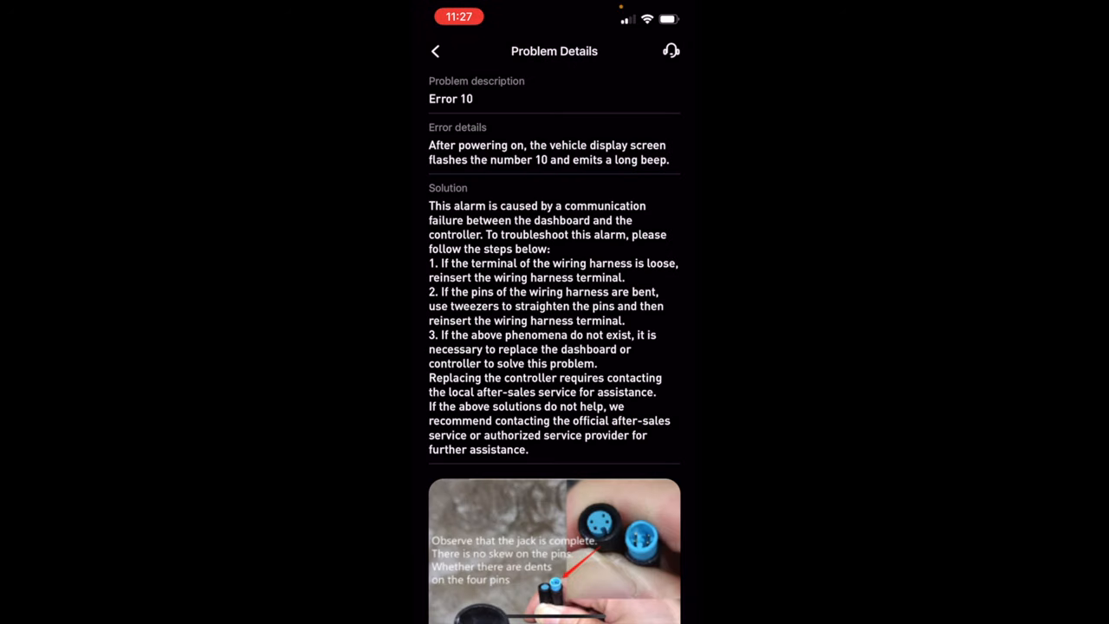
scroll(down, 3)
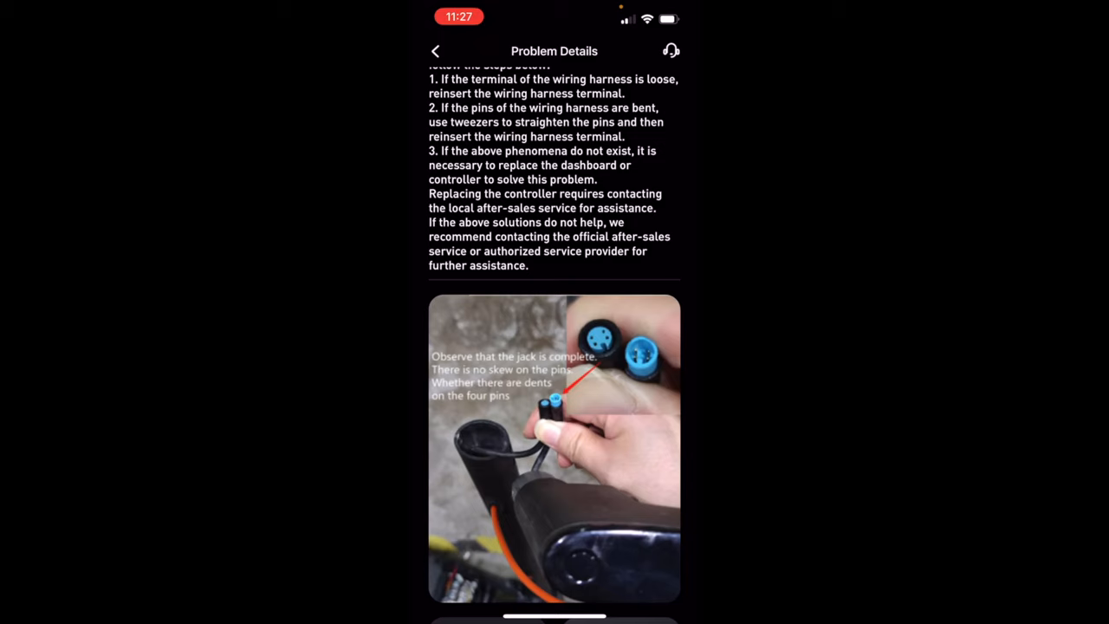
scroll(down, 3)
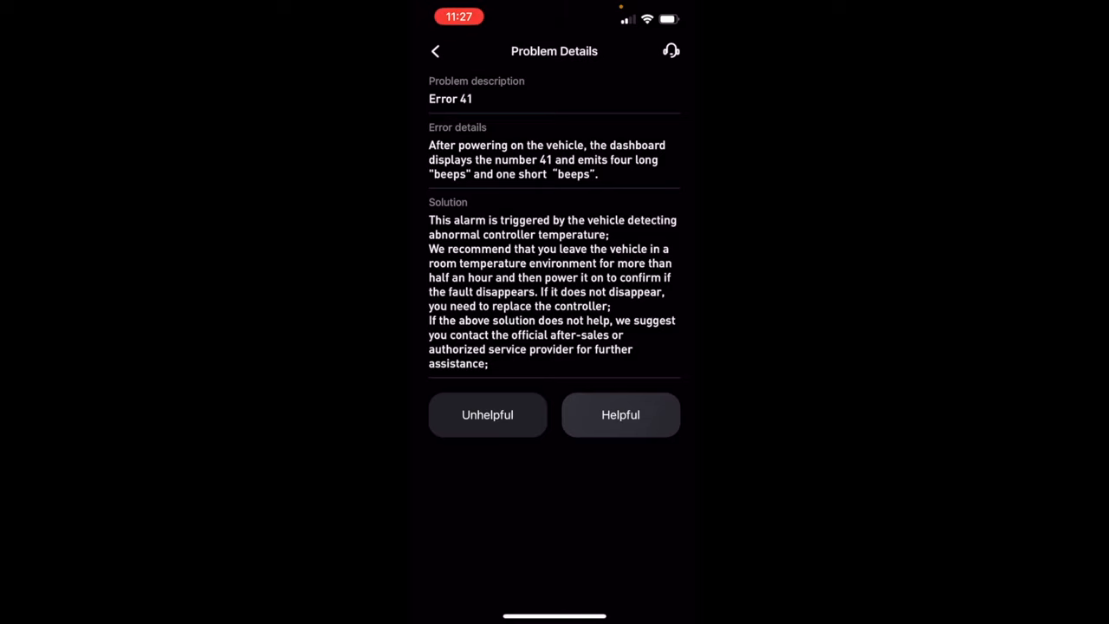
click(435, 51)
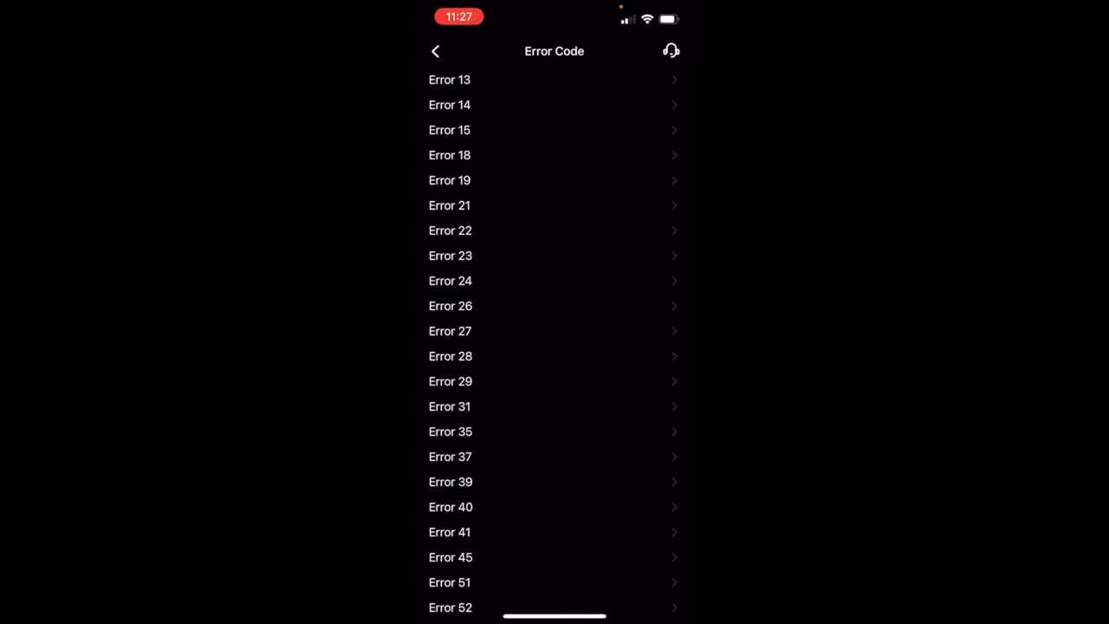
- Read the Battery Charging 'Unable to charge' solution, then back out to the manual topics
click(435, 50)
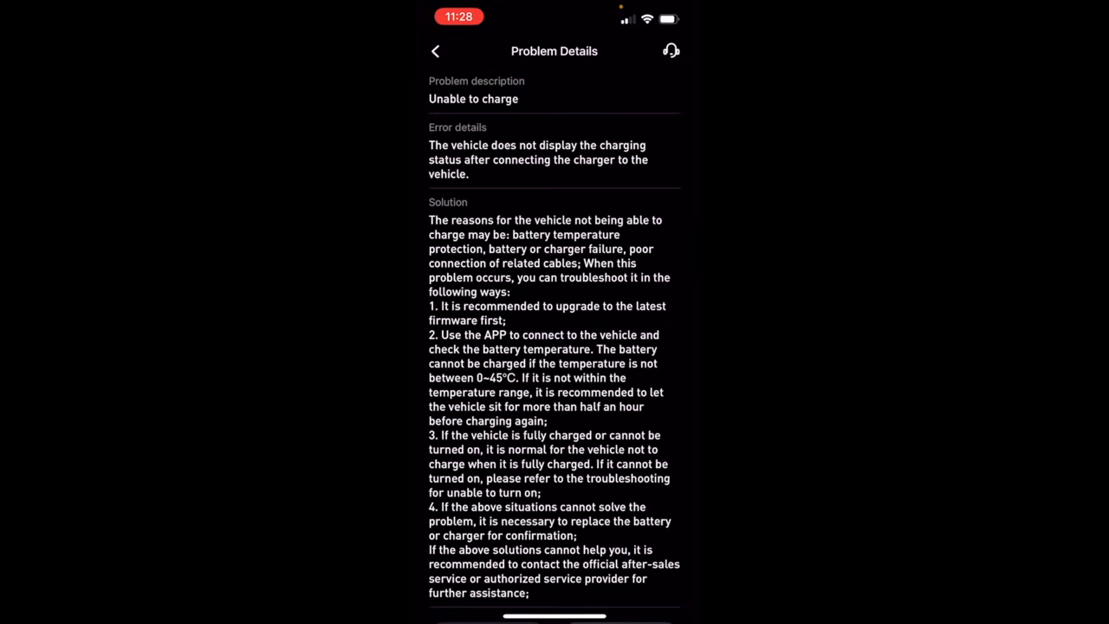
scroll(down, 3)
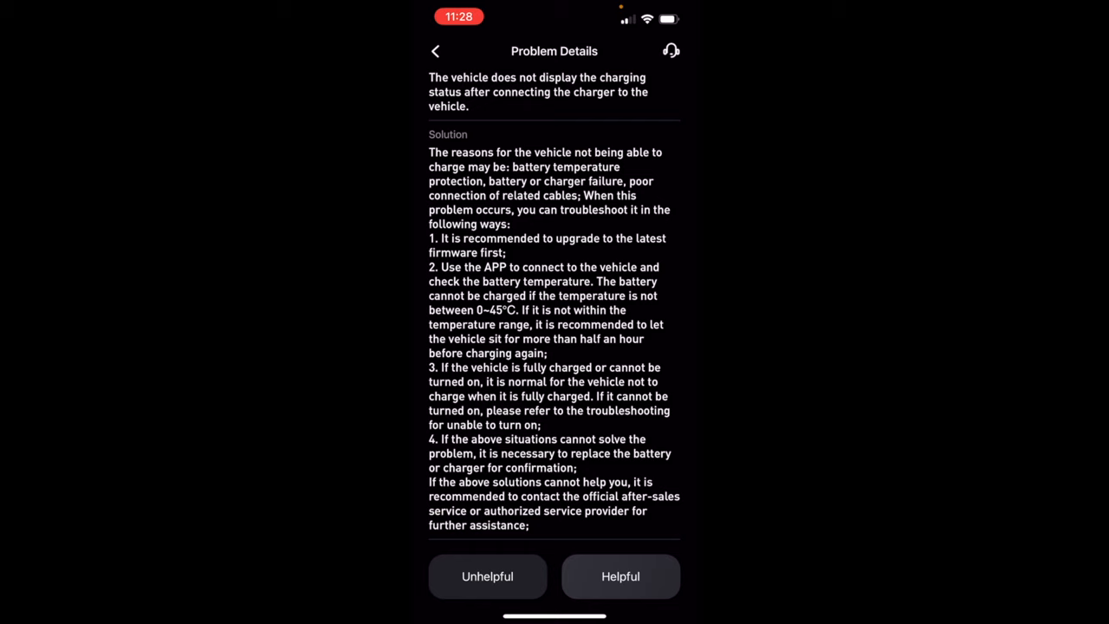
click(435, 51)
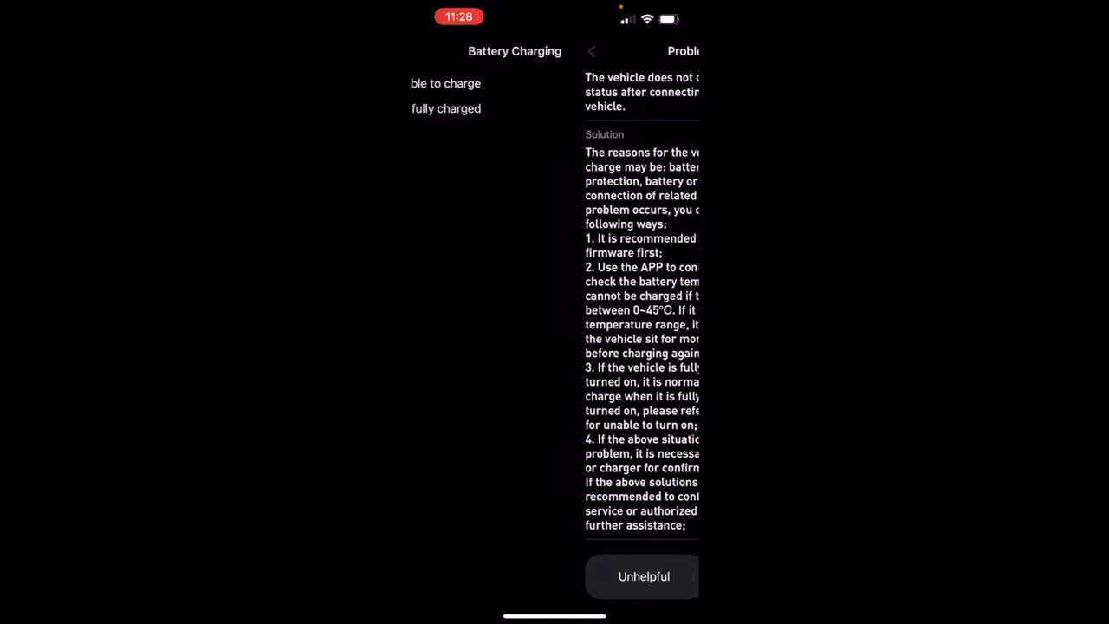
click(591, 50)
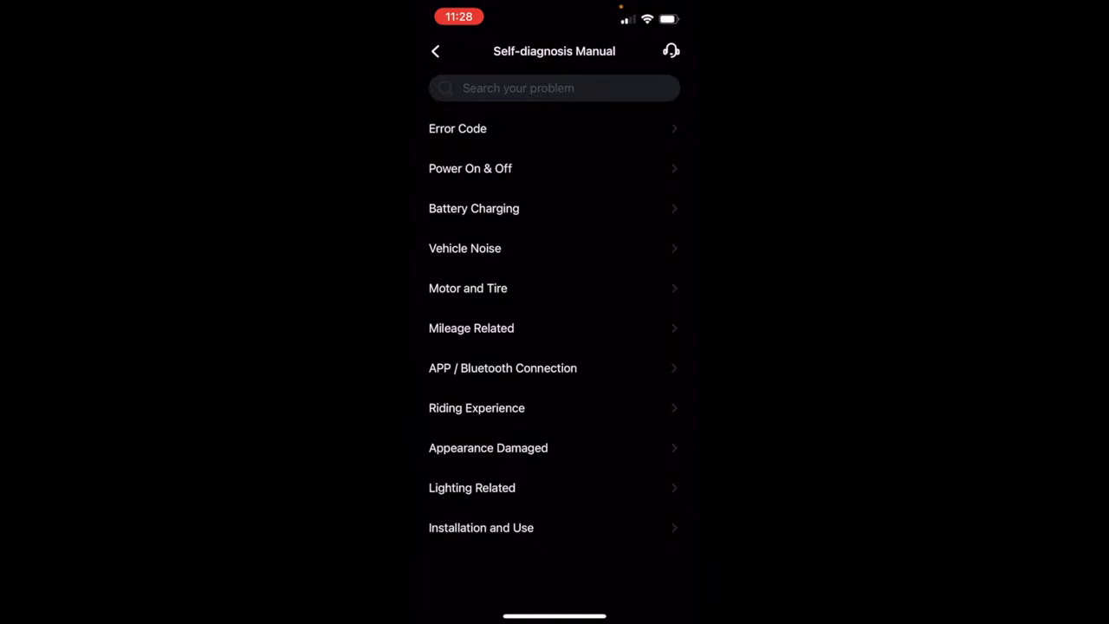
- Close the Self-diagnosis Manual to return to the Device tab's Help & Feedback section
click(436, 50)
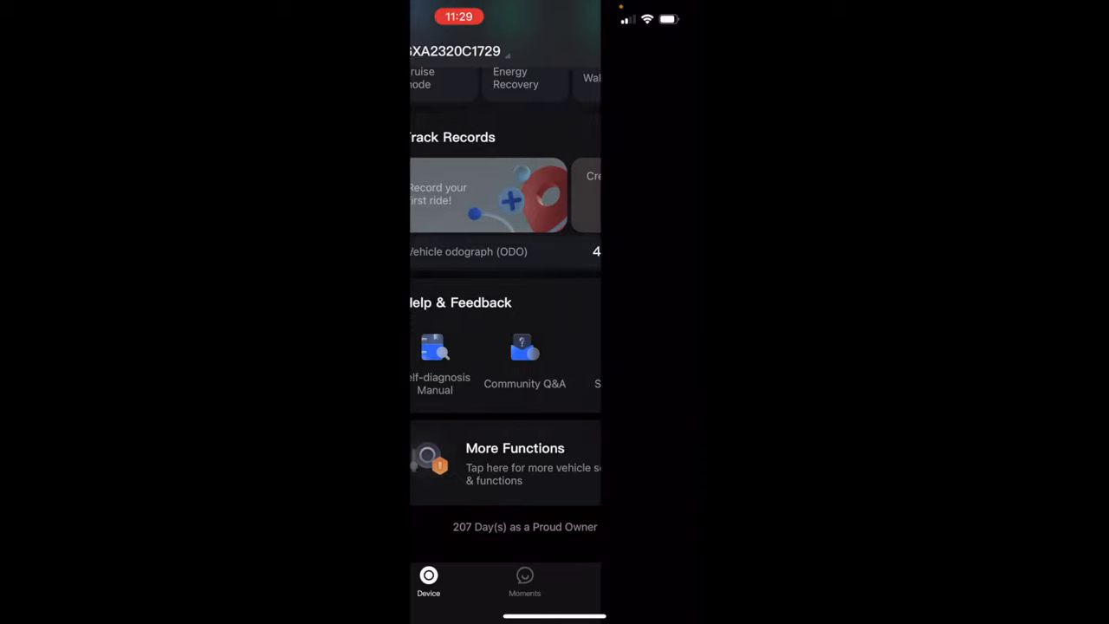
click(460, 302)
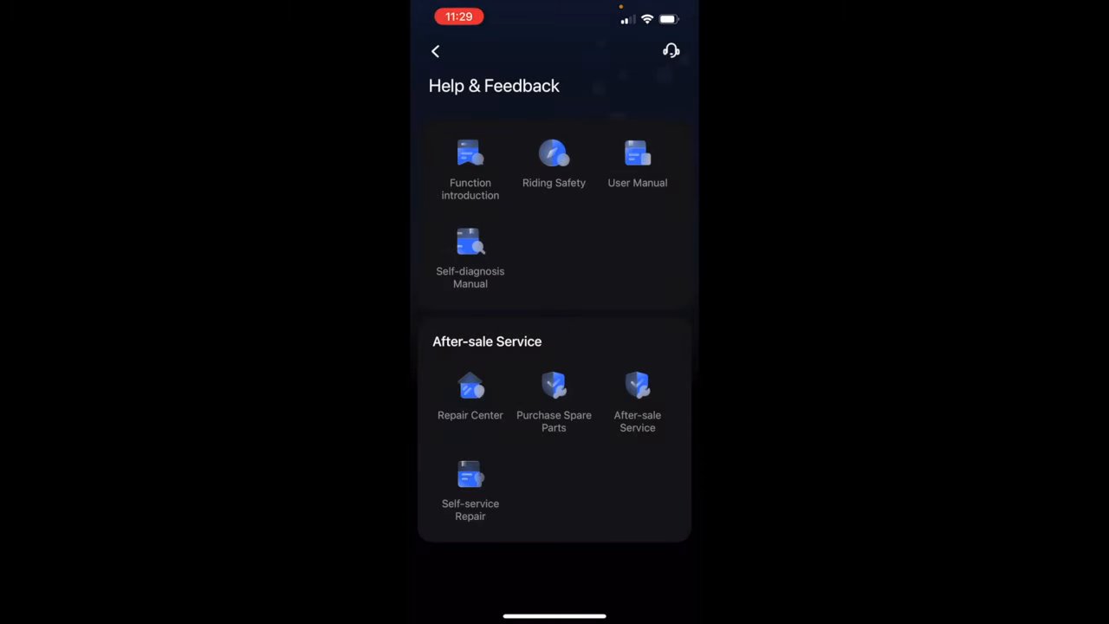
click(637, 161)
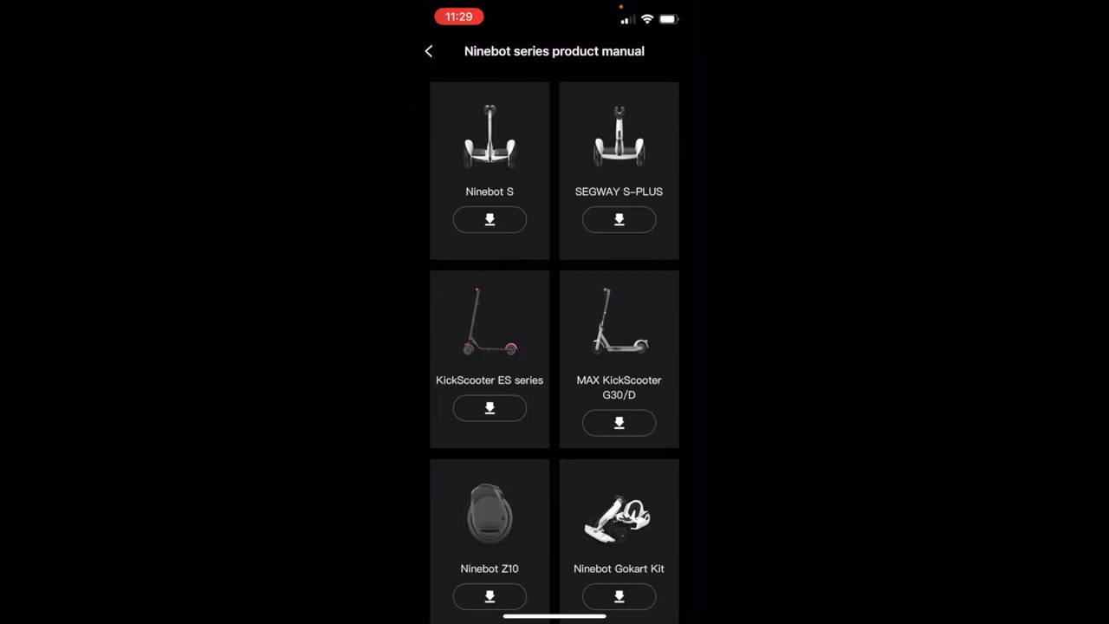
scroll(down, 3)
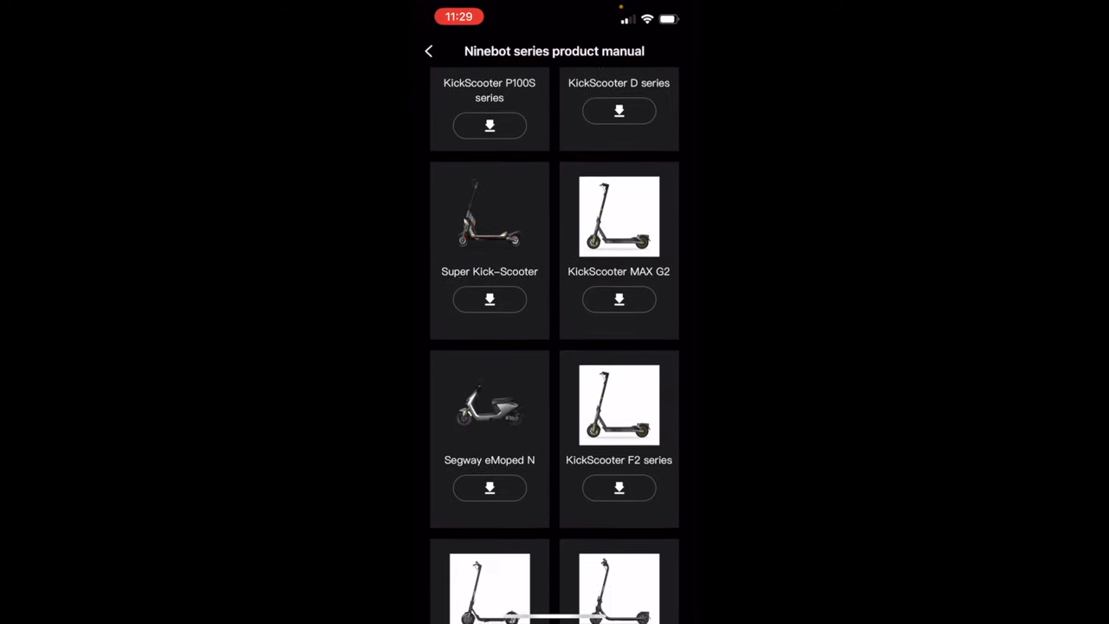
click(428, 51)
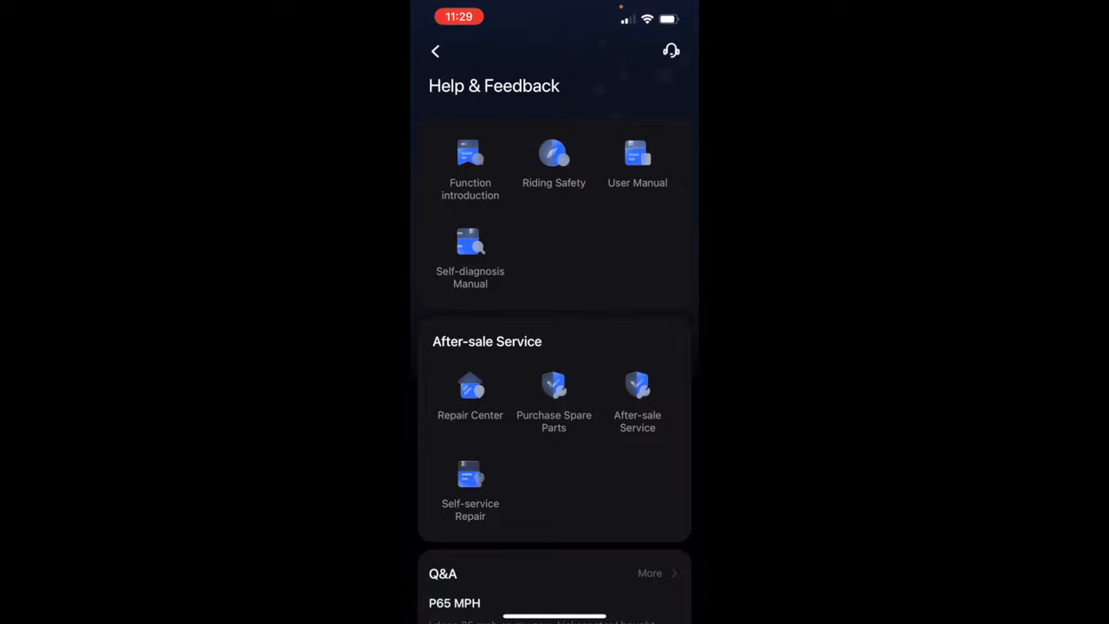
click(435, 50)
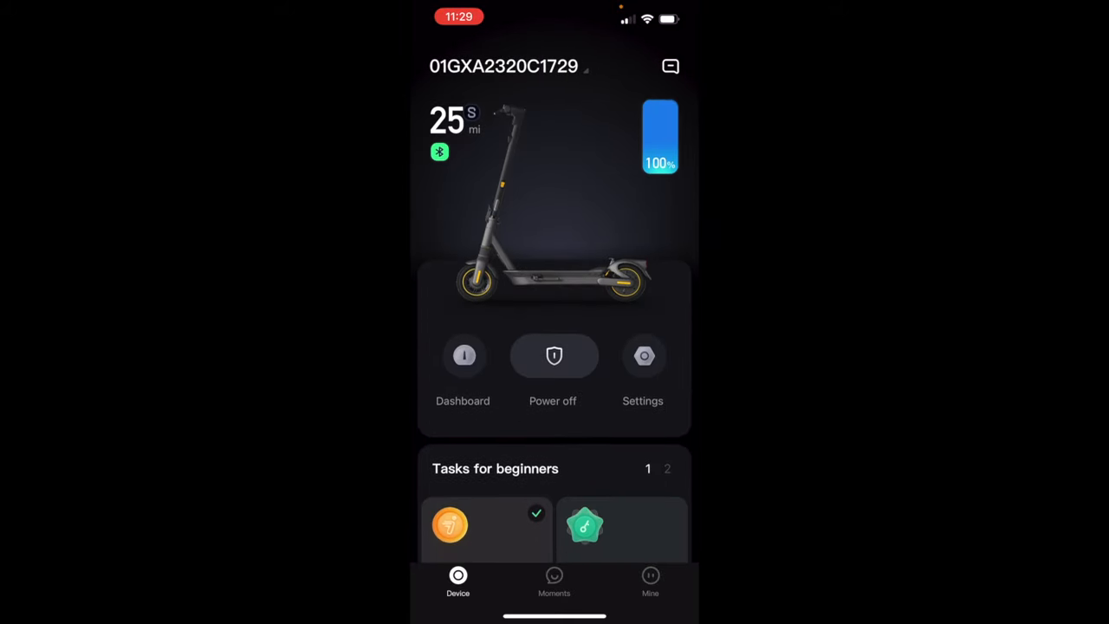
scroll(down, 3)
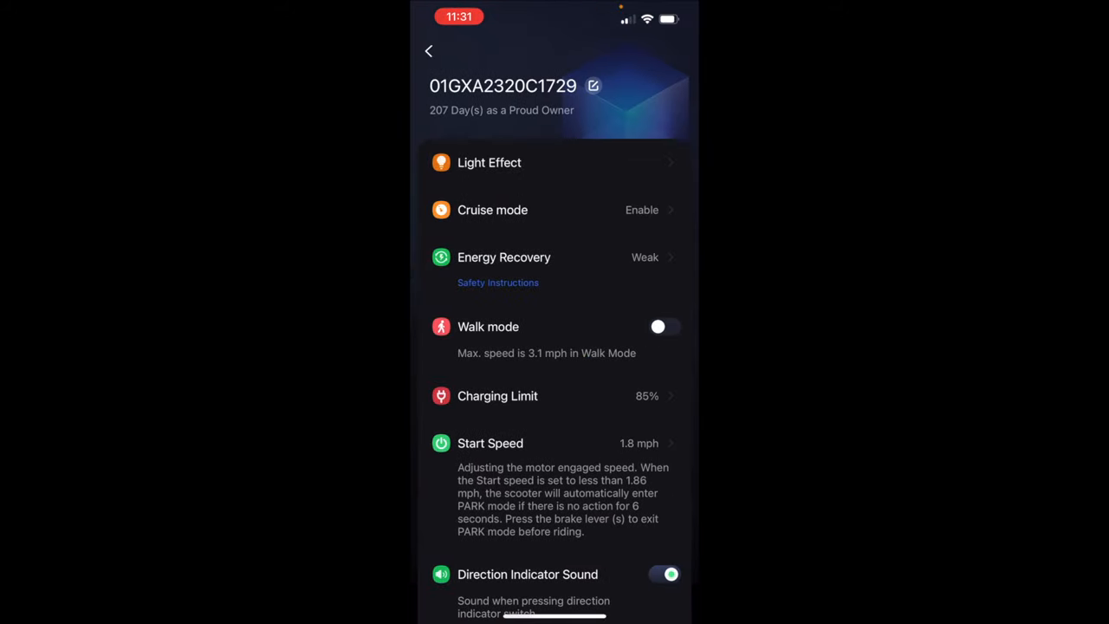
click(428, 50)
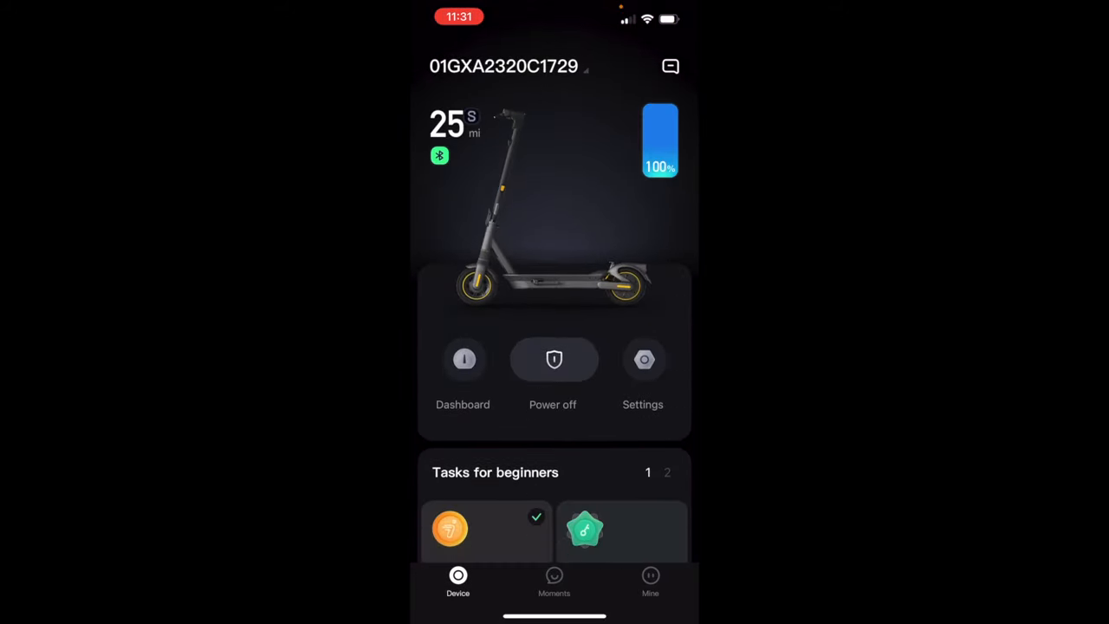
click(642, 359)
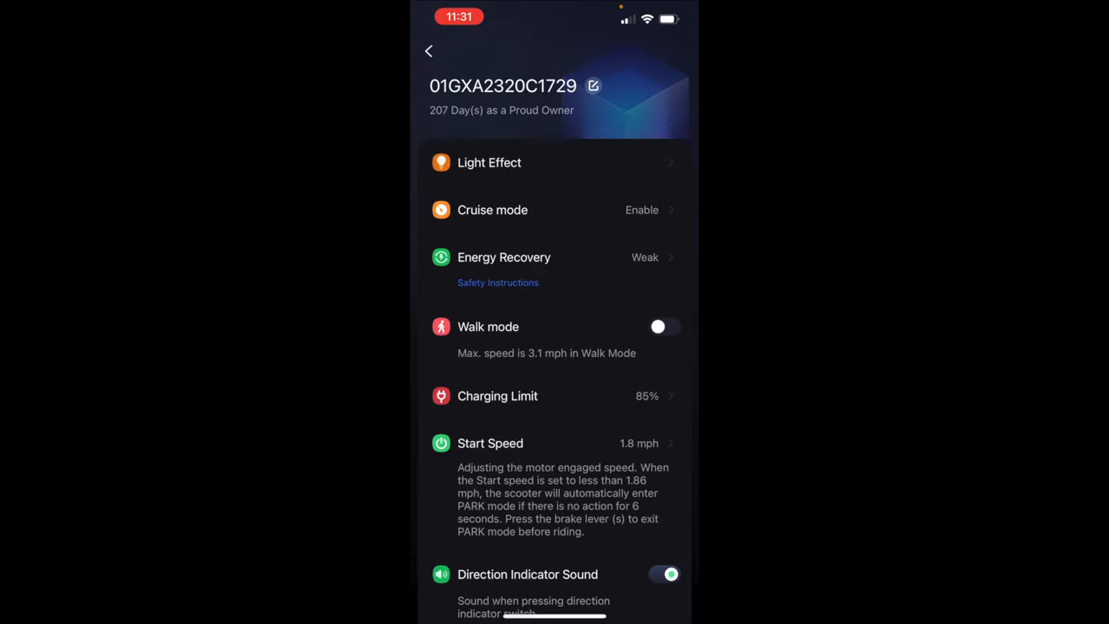
click(428, 50)
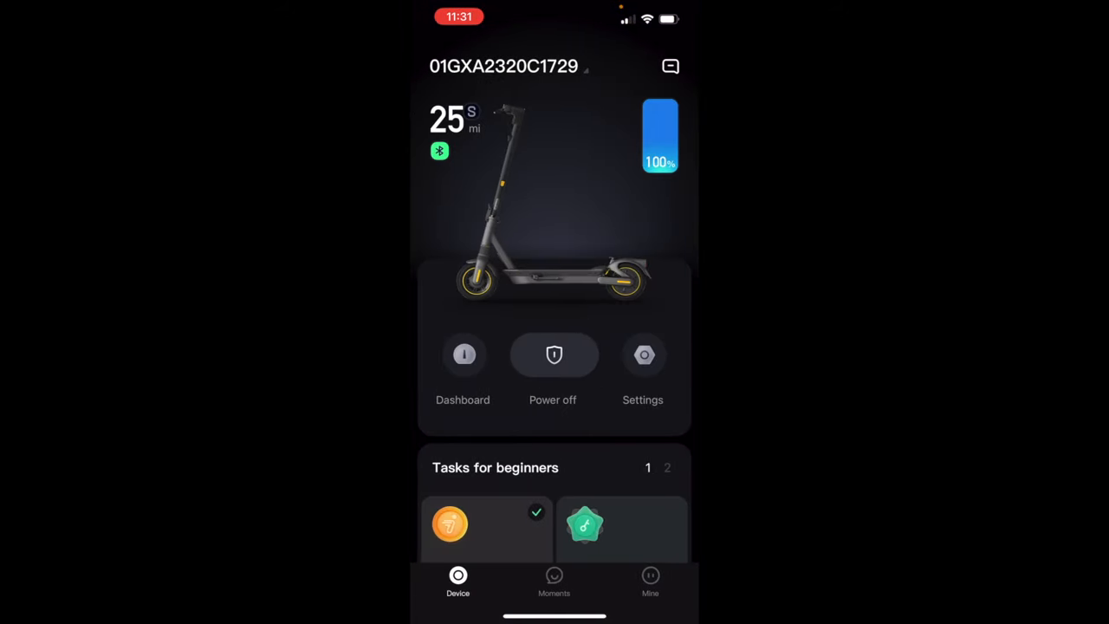